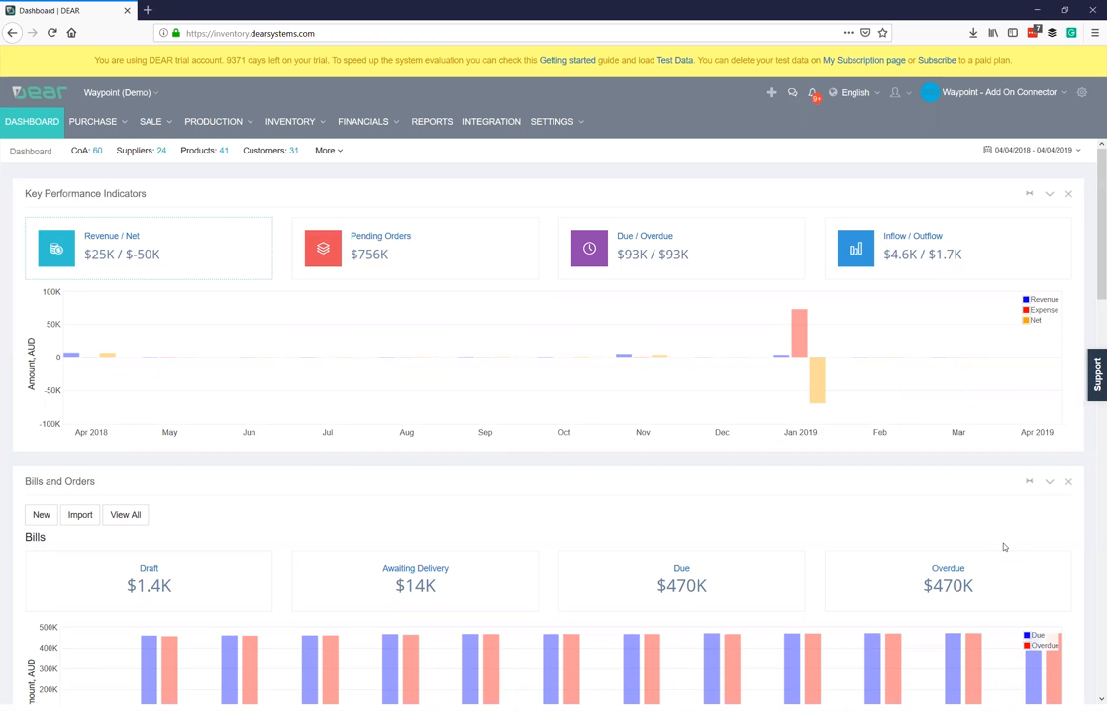
mouse_move(721, 444)
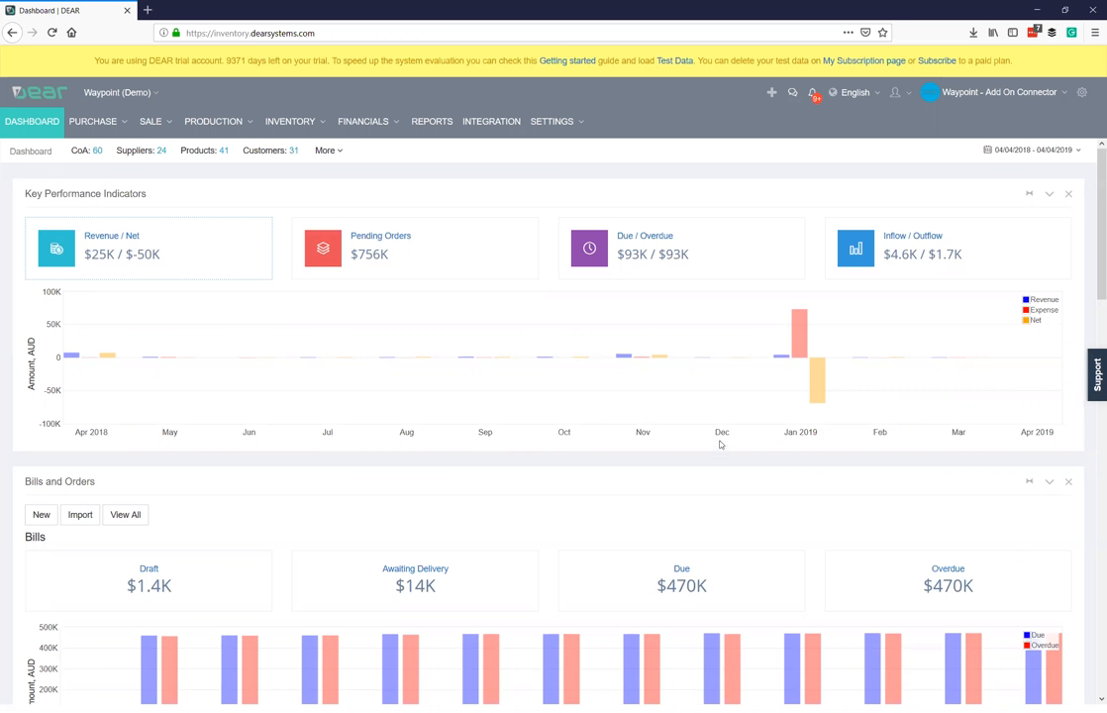
mouse_move(666, 218)
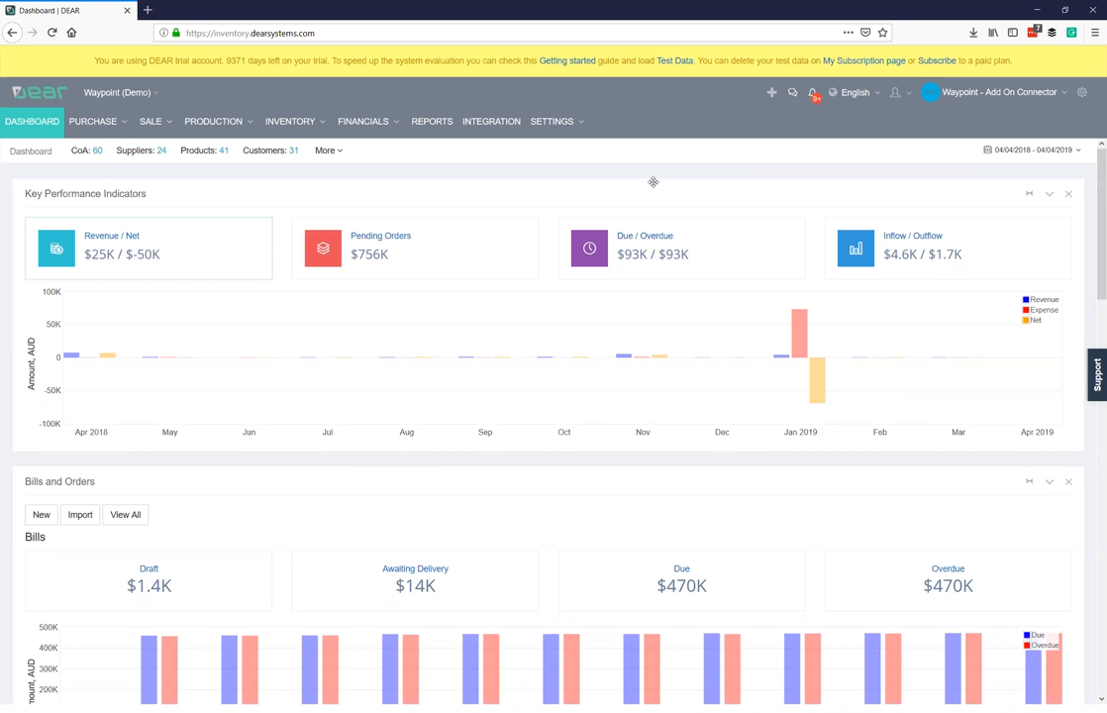
Expand the Settings menu on the dashboard to list its sub-sections.
left_click(552, 120)
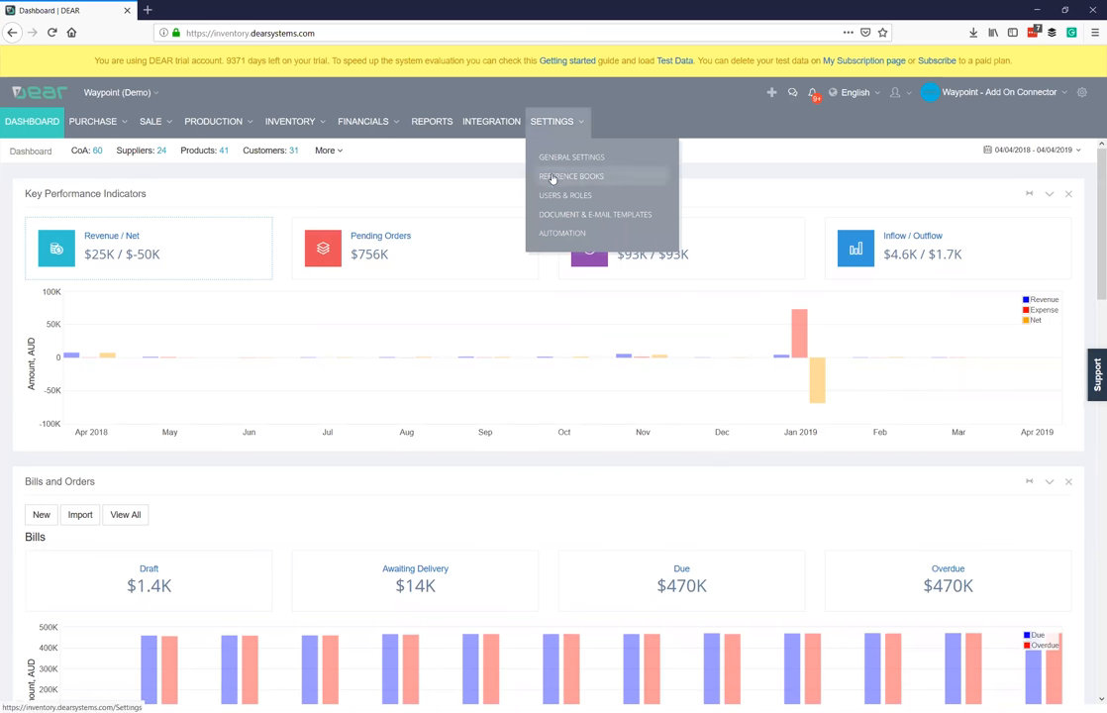
Go to Reference Books and show the Account Mapping page of default ledger accounts.
left_click(571, 177)
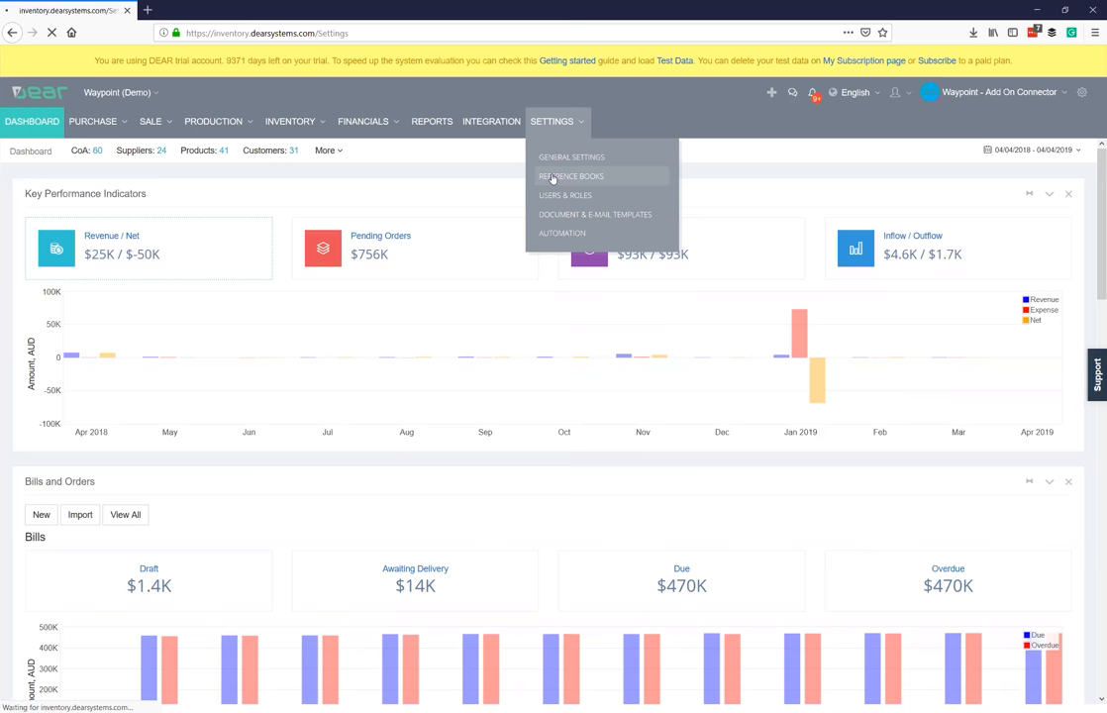
left_click(570, 176)
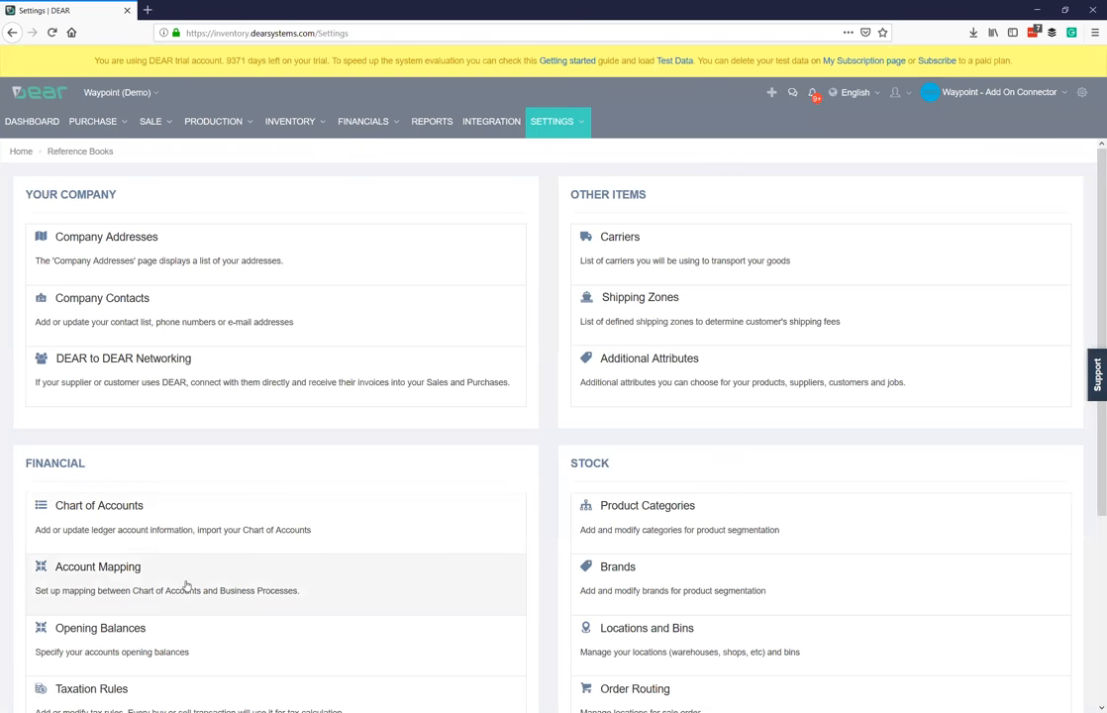
left_click(97, 566)
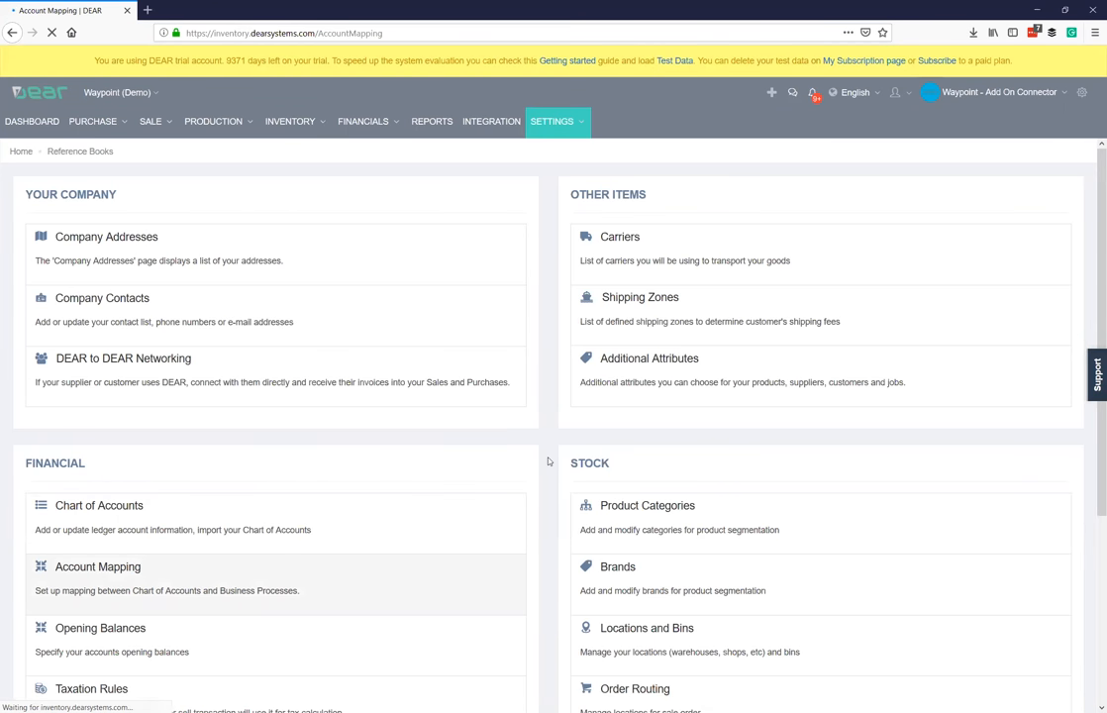
left_click(97, 567)
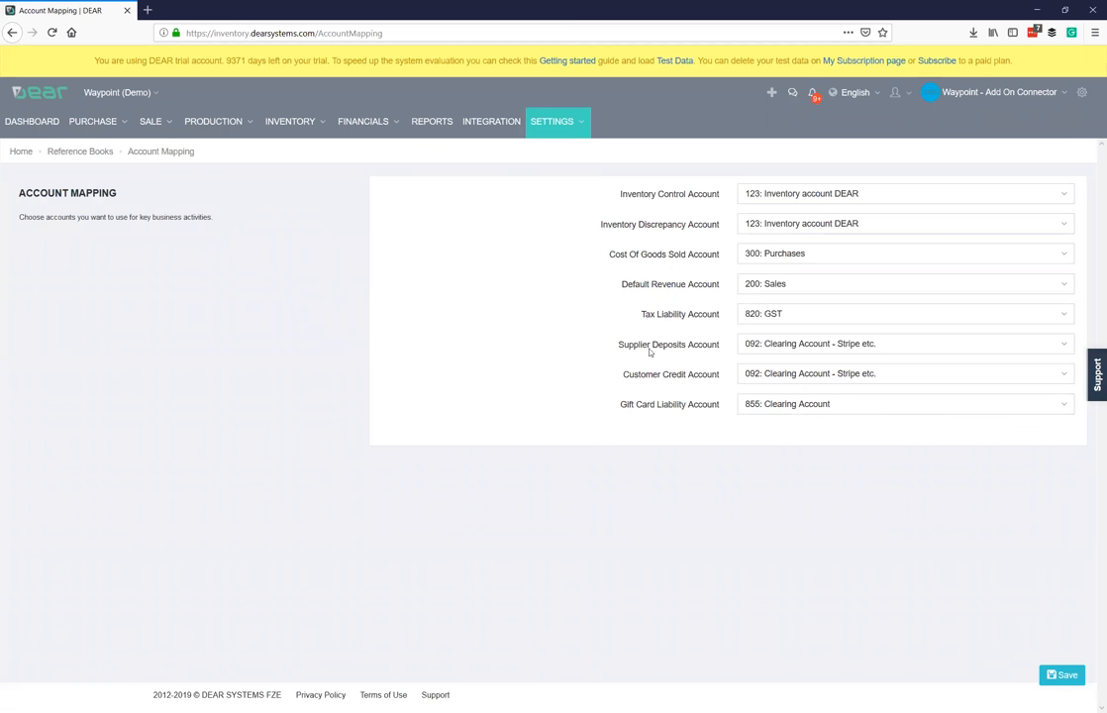
mouse_move(657, 382)
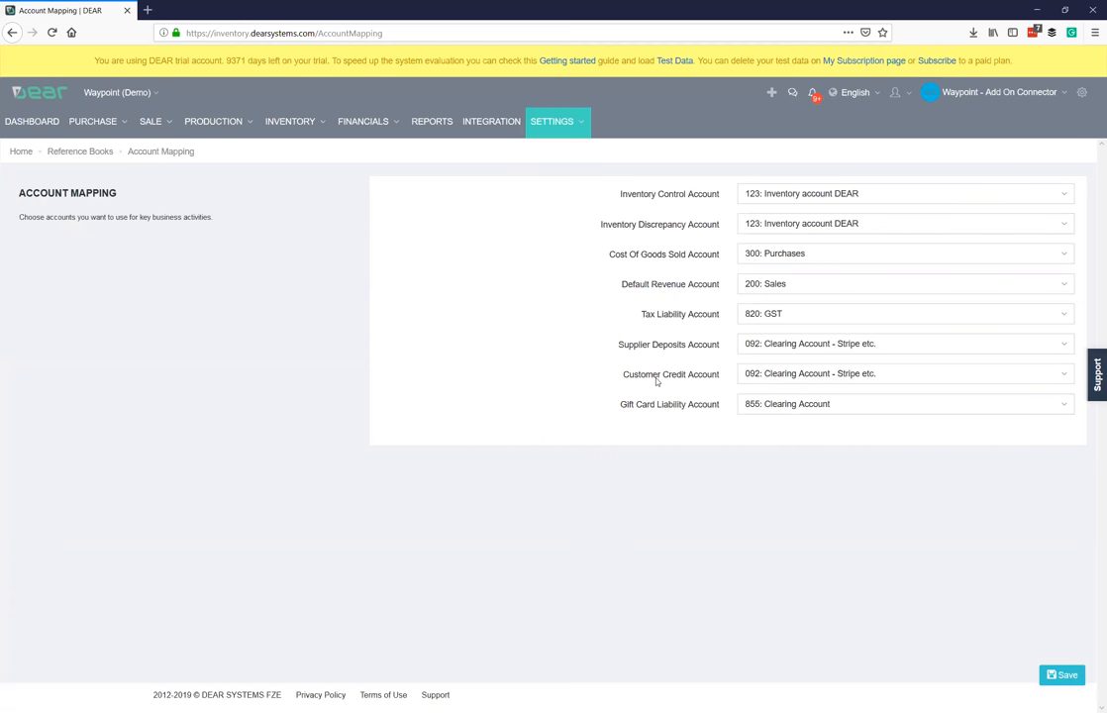
mouse_move(678, 351)
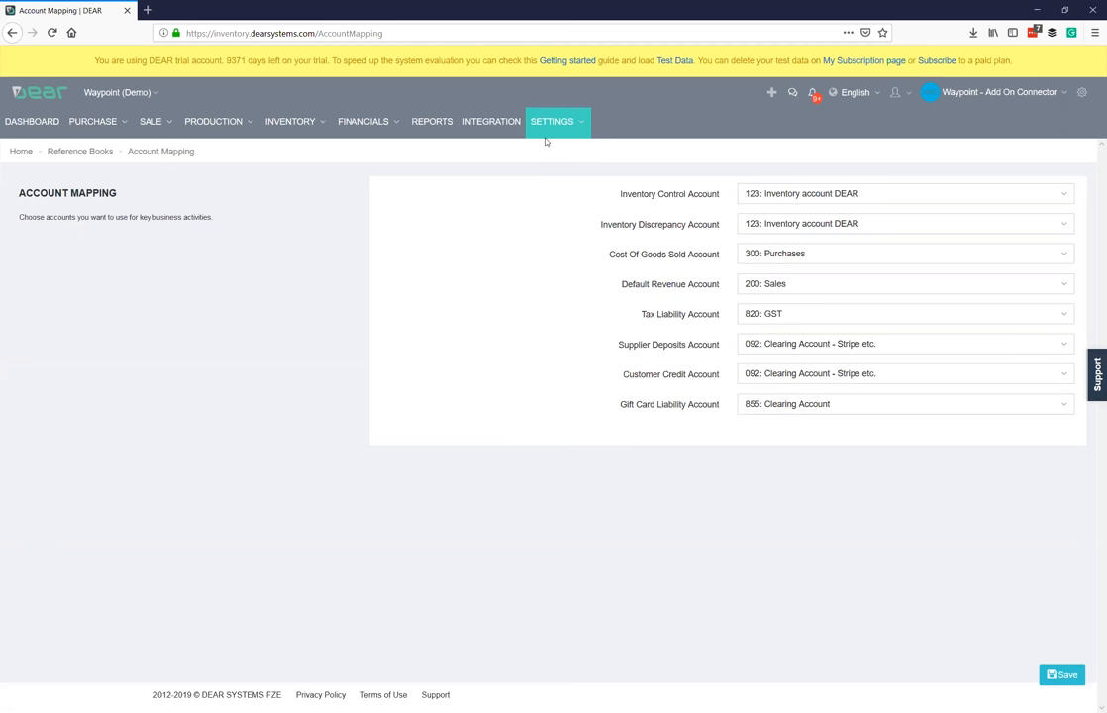
Show General Settings and review down to the Sale process customisation section.
left_click(551, 121)
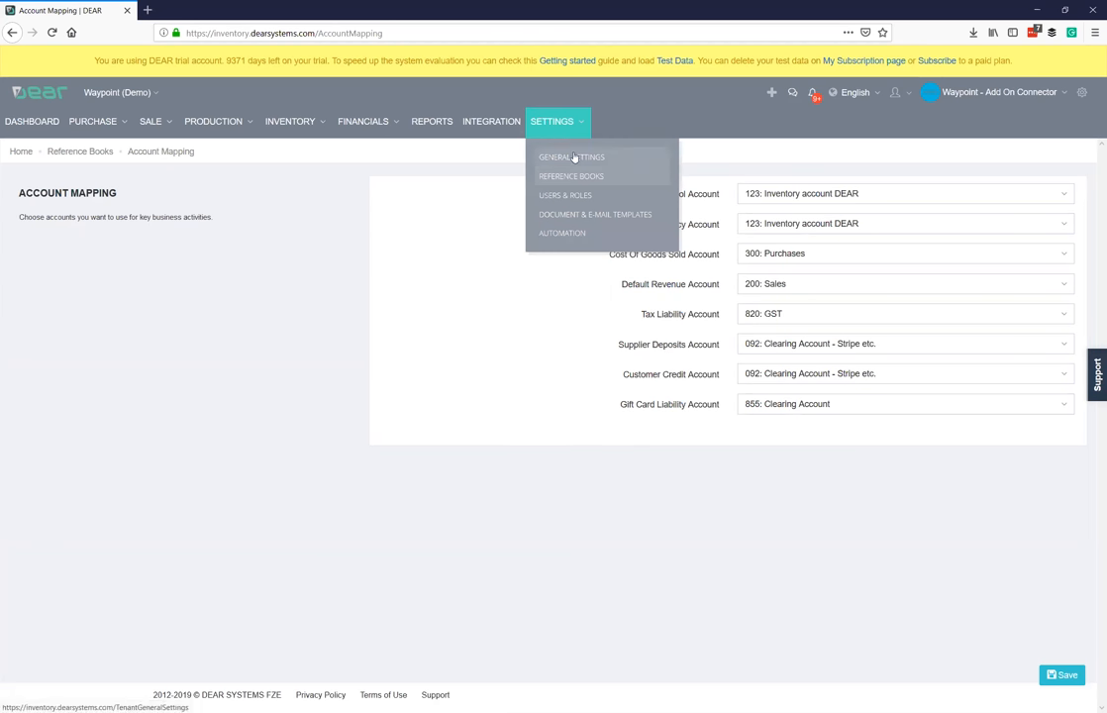
left_click(570, 156)
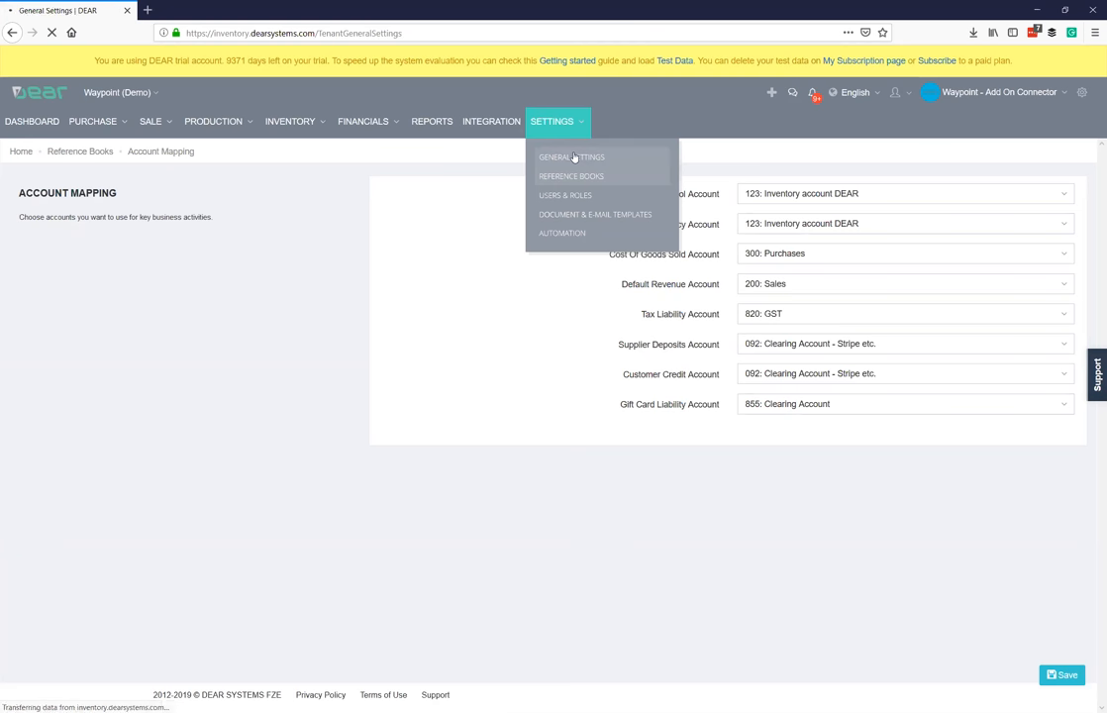
left_click(571, 157)
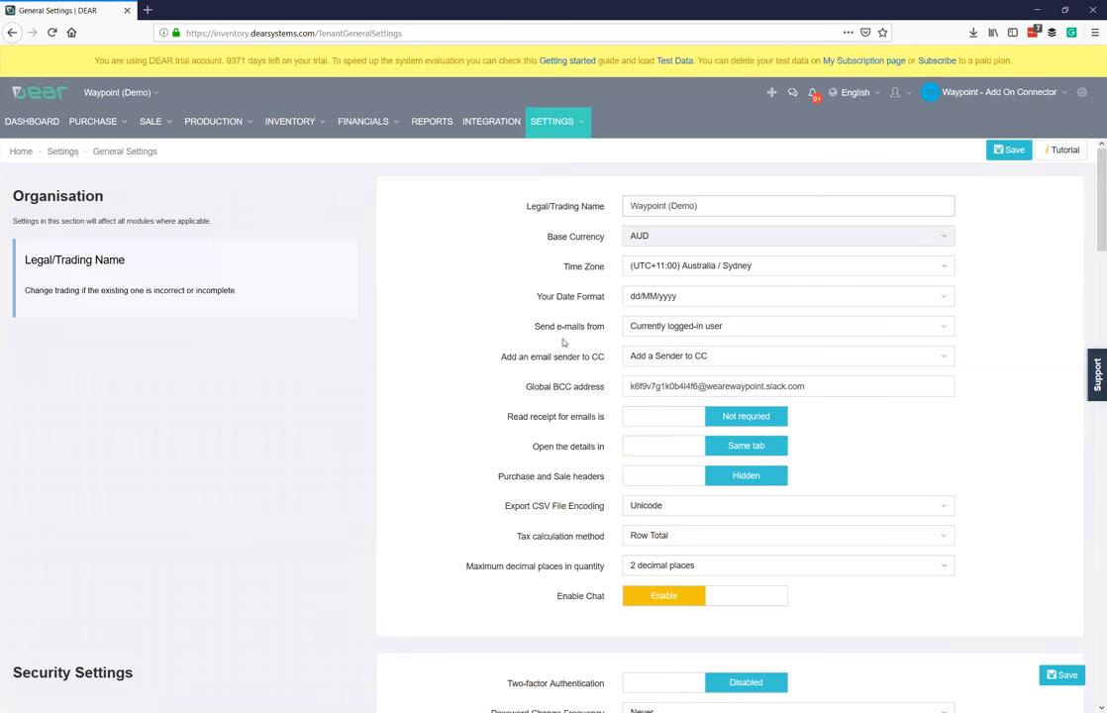
scroll("down", 3)
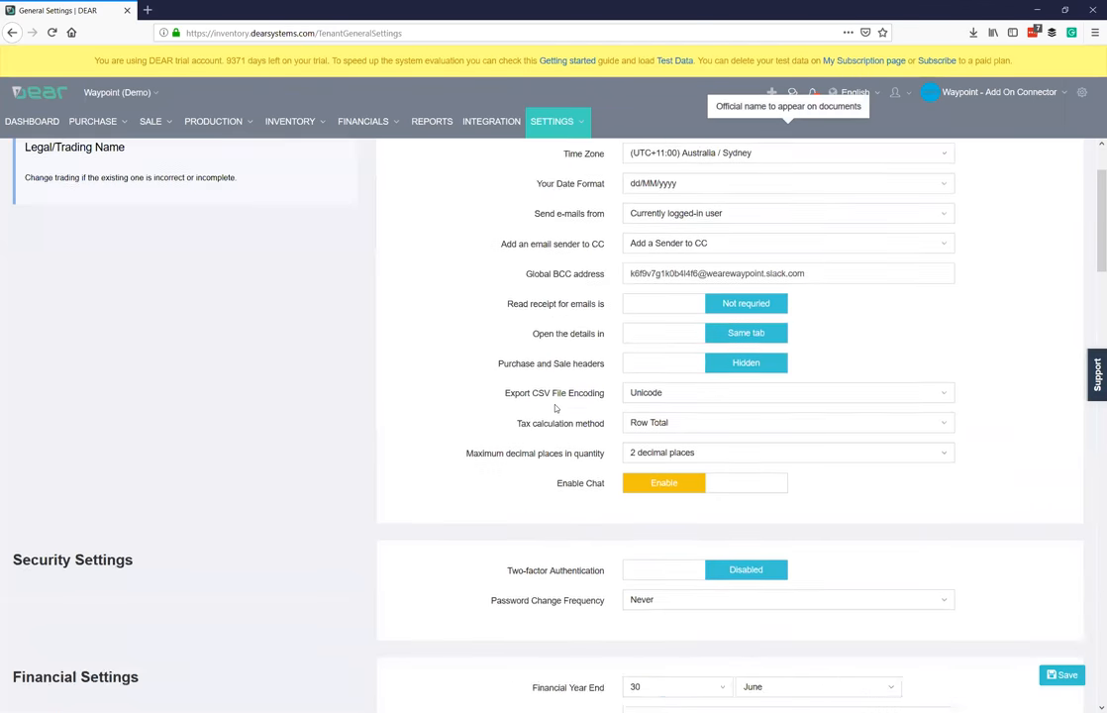
scroll("down", 3)
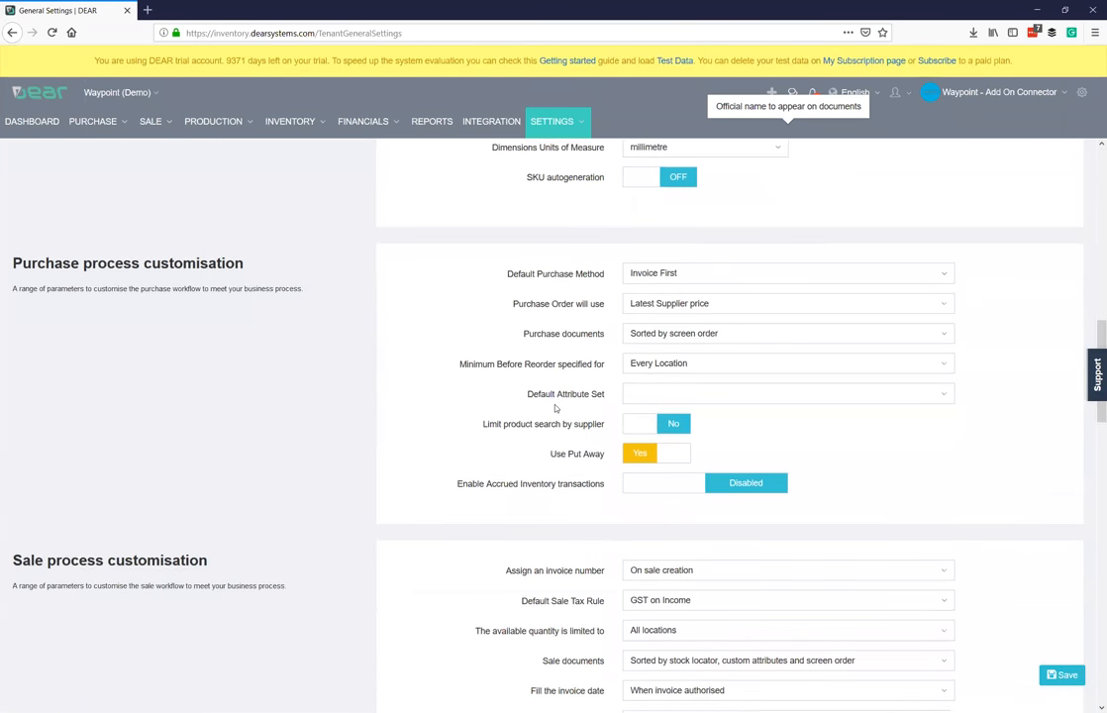
scroll("down", 3)
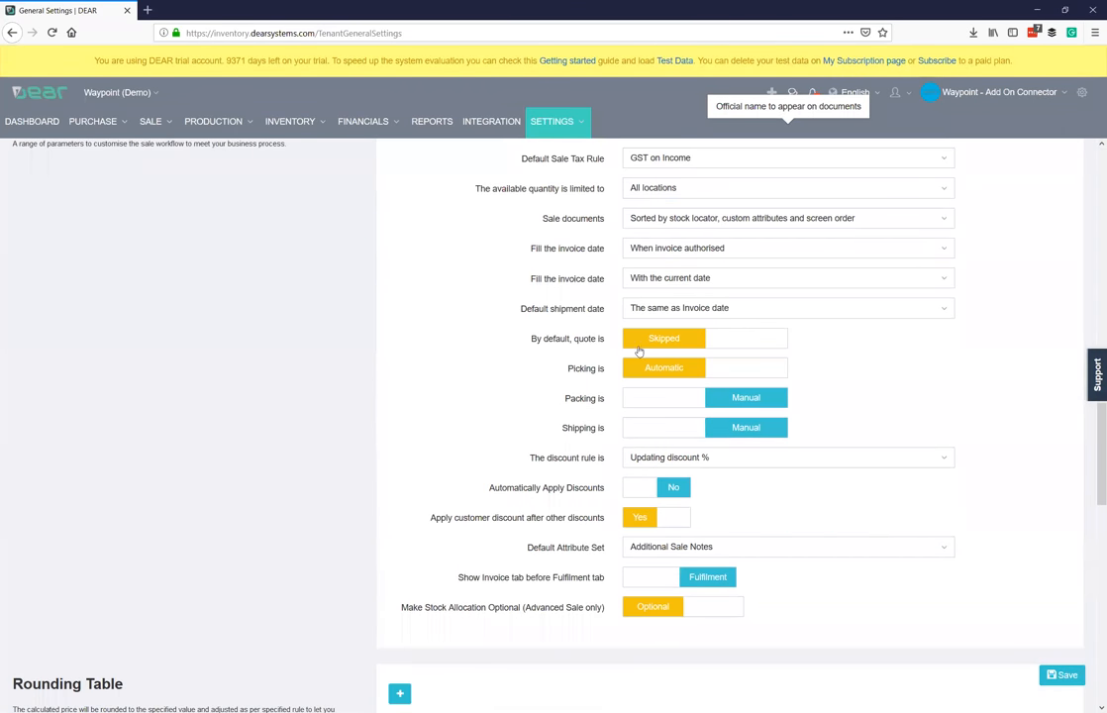
mouse_move(723, 341)
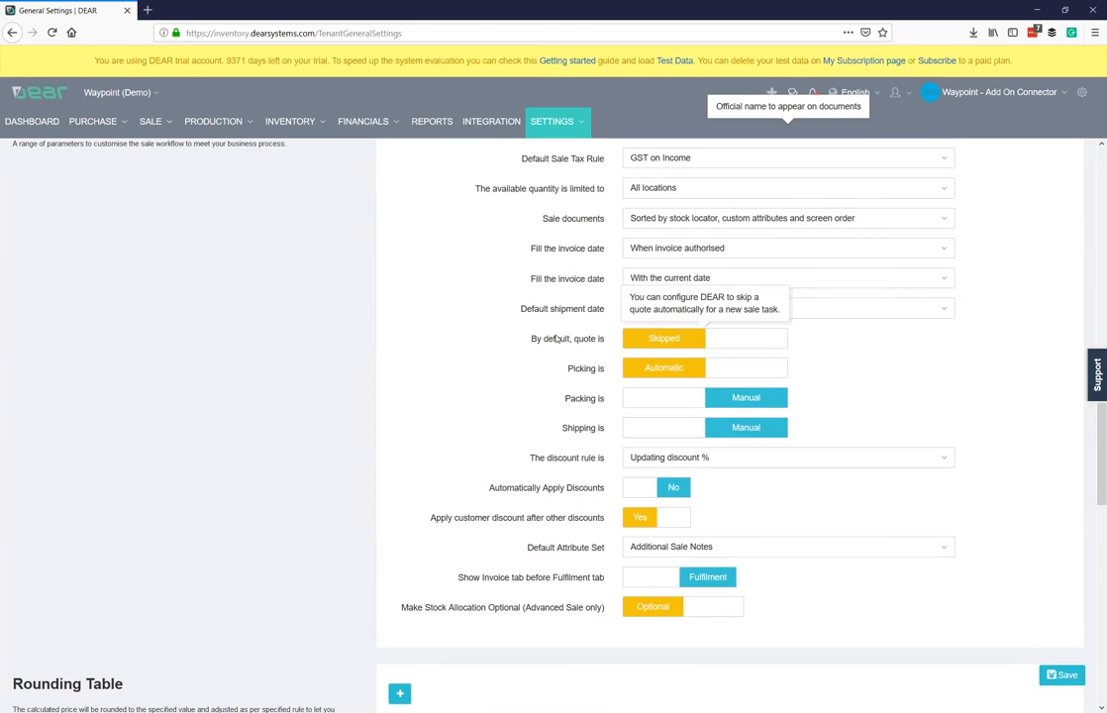
scroll("up", 3)
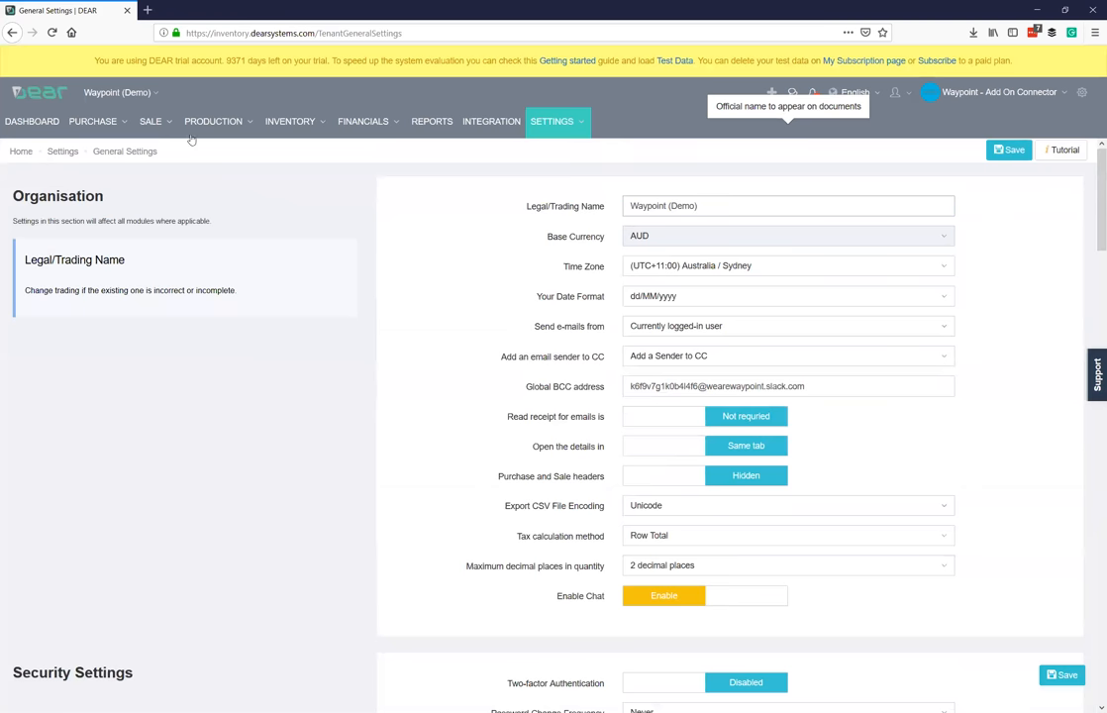
Begin a new draft Simple Sale from the Sale menu.
left_click(150, 121)
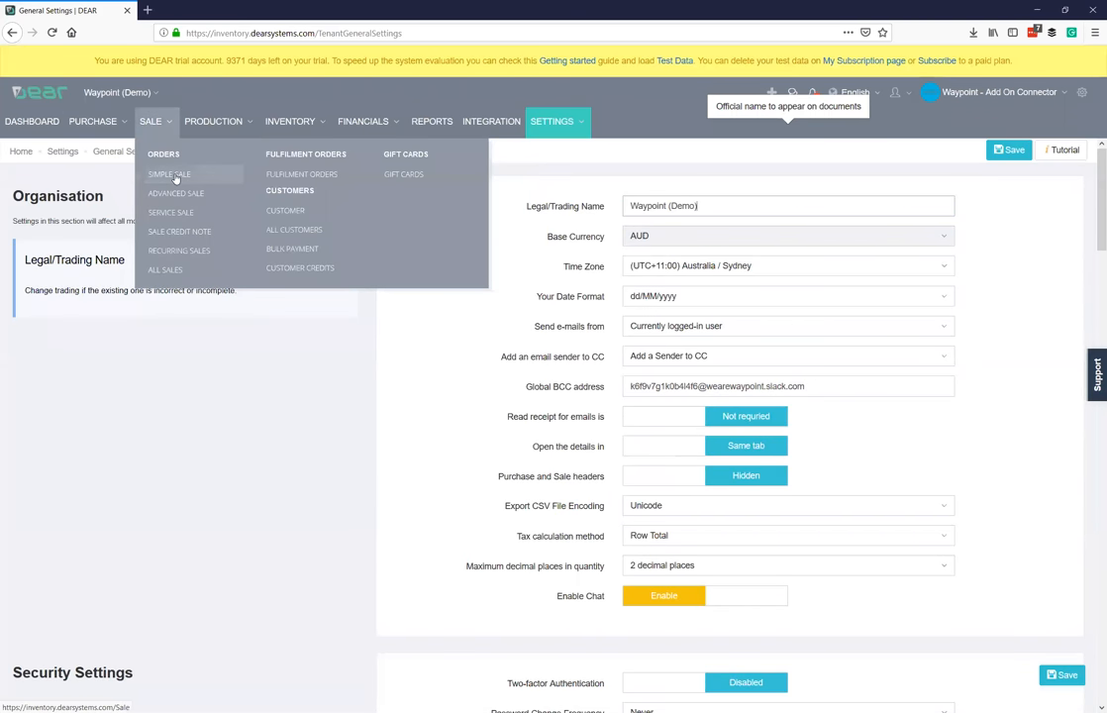
left_click(168, 174)
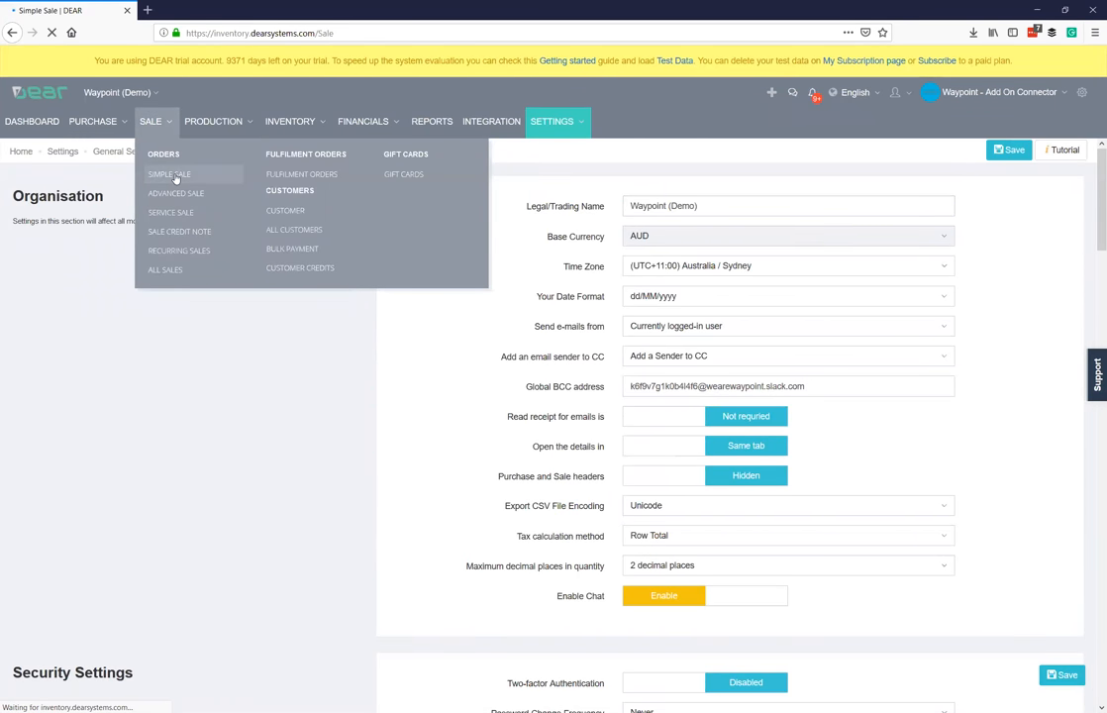
left_click(168, 175)
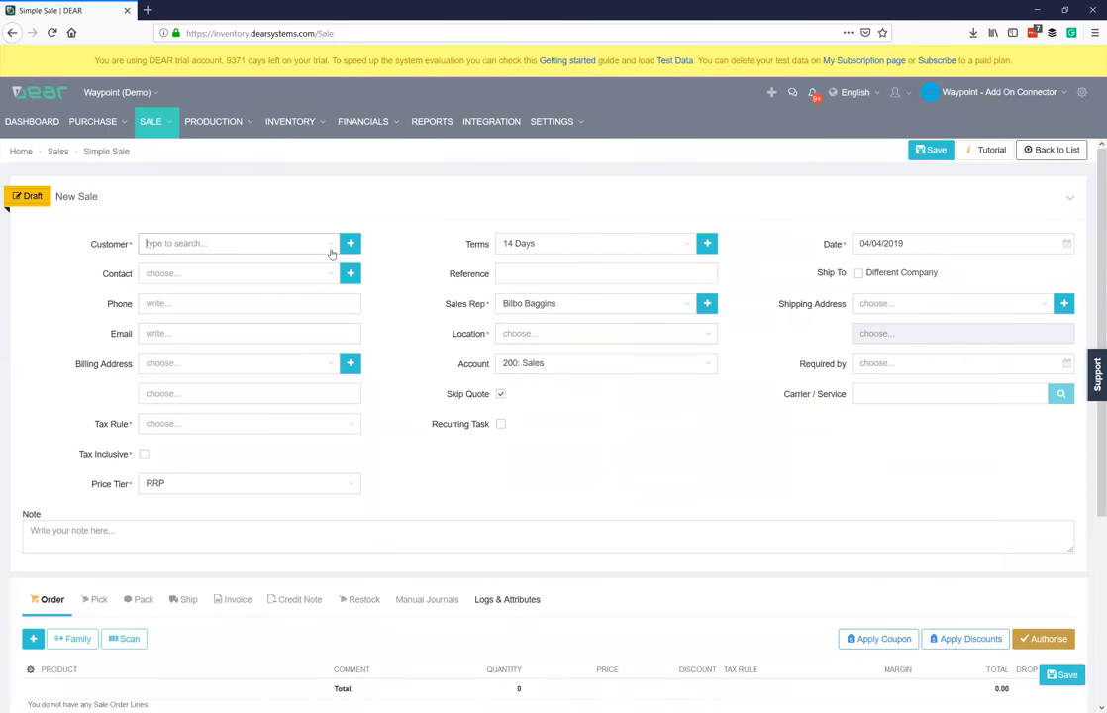
Choose Bob The Builder as customer and untick Skip Quote to keep the quote stage.
left_click(238, 242)
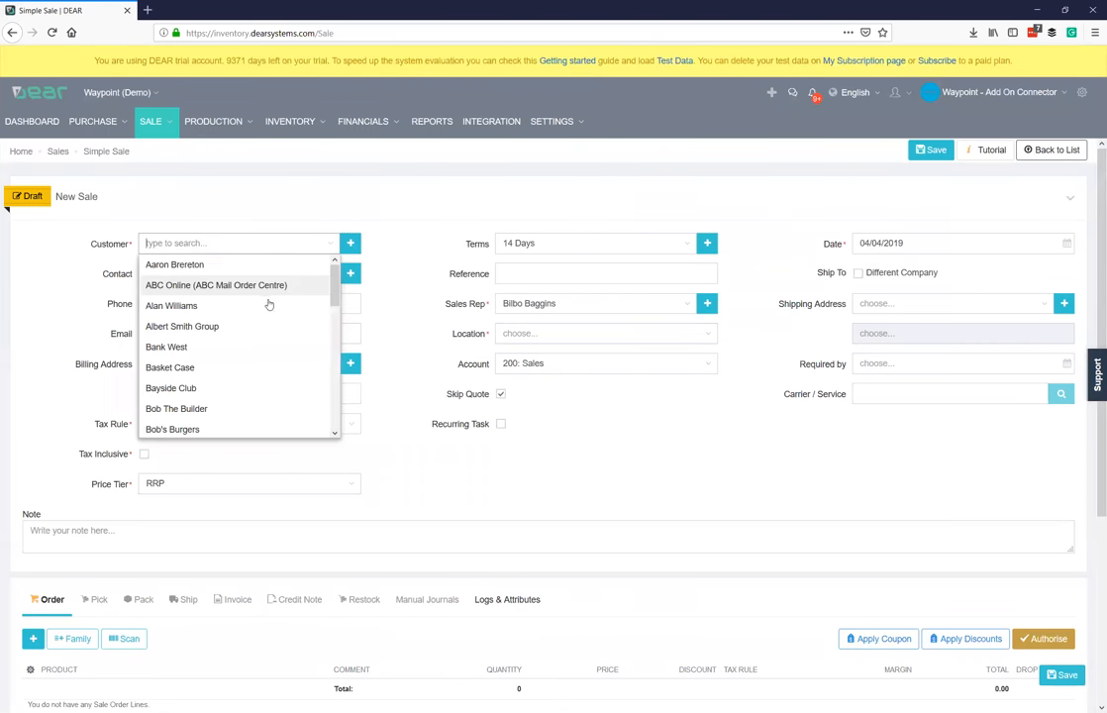
mouse_move(198, 416)
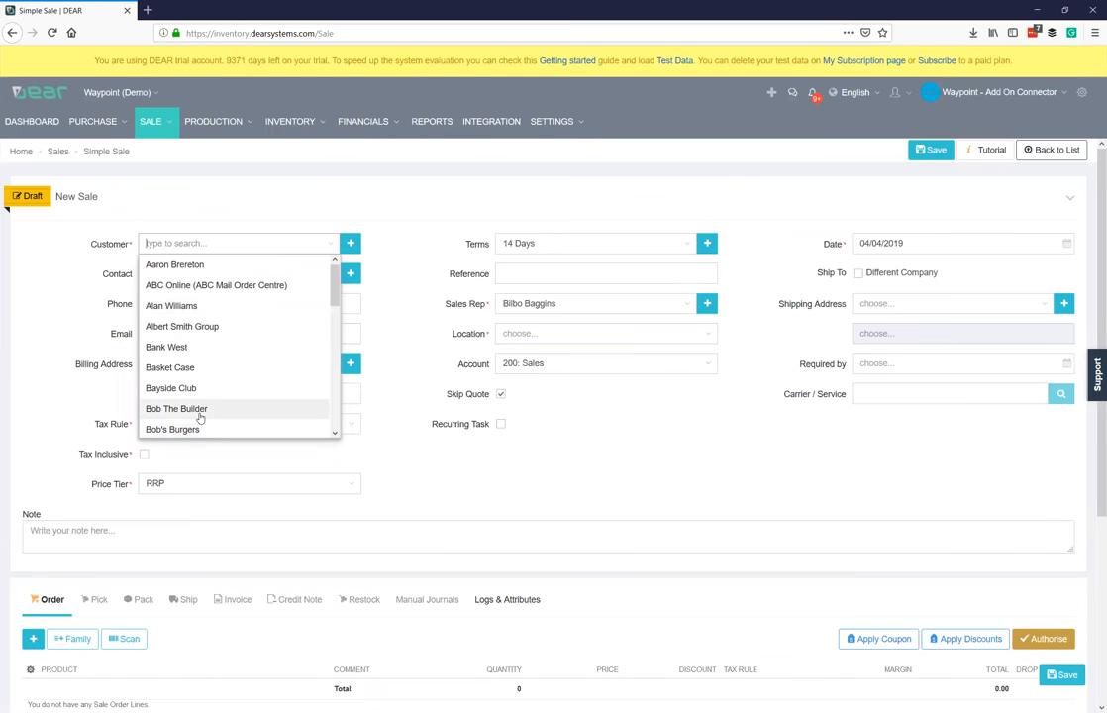
left_click(174, 408)
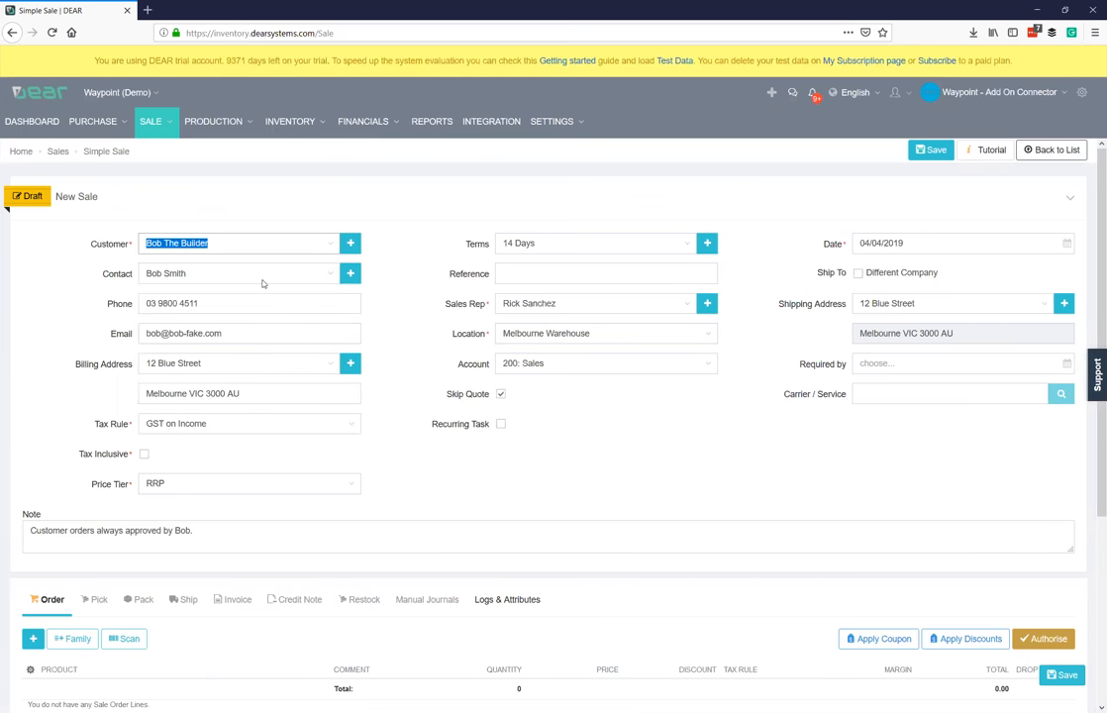
left_click(502, 392)
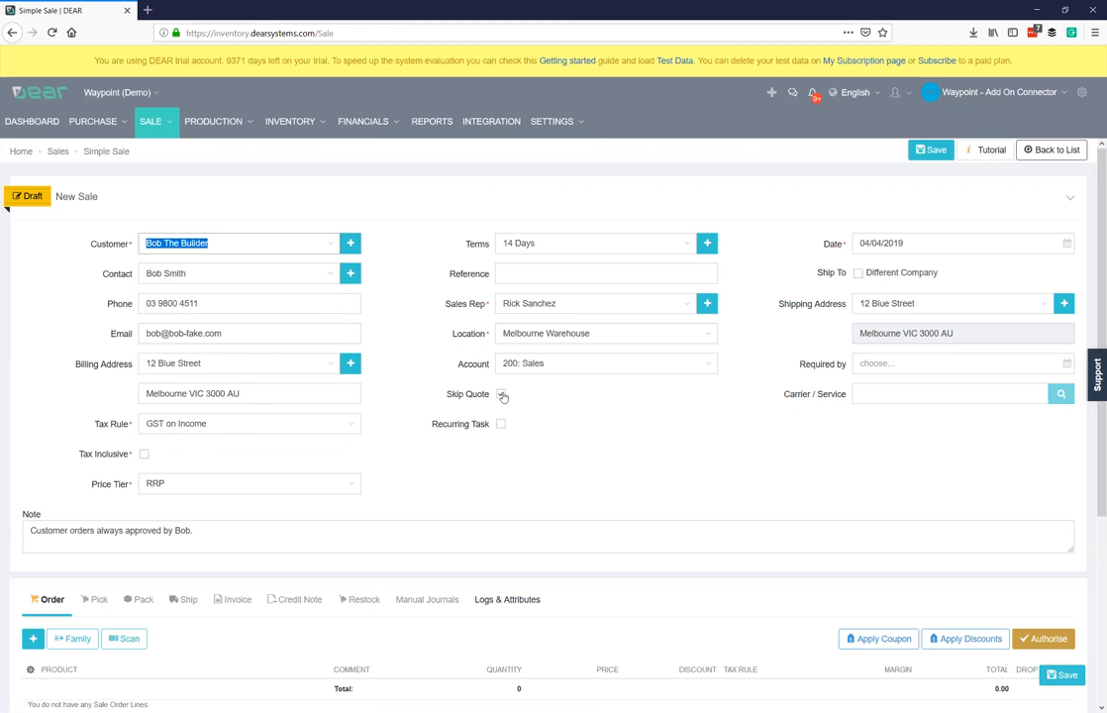
left_click(501, 392)
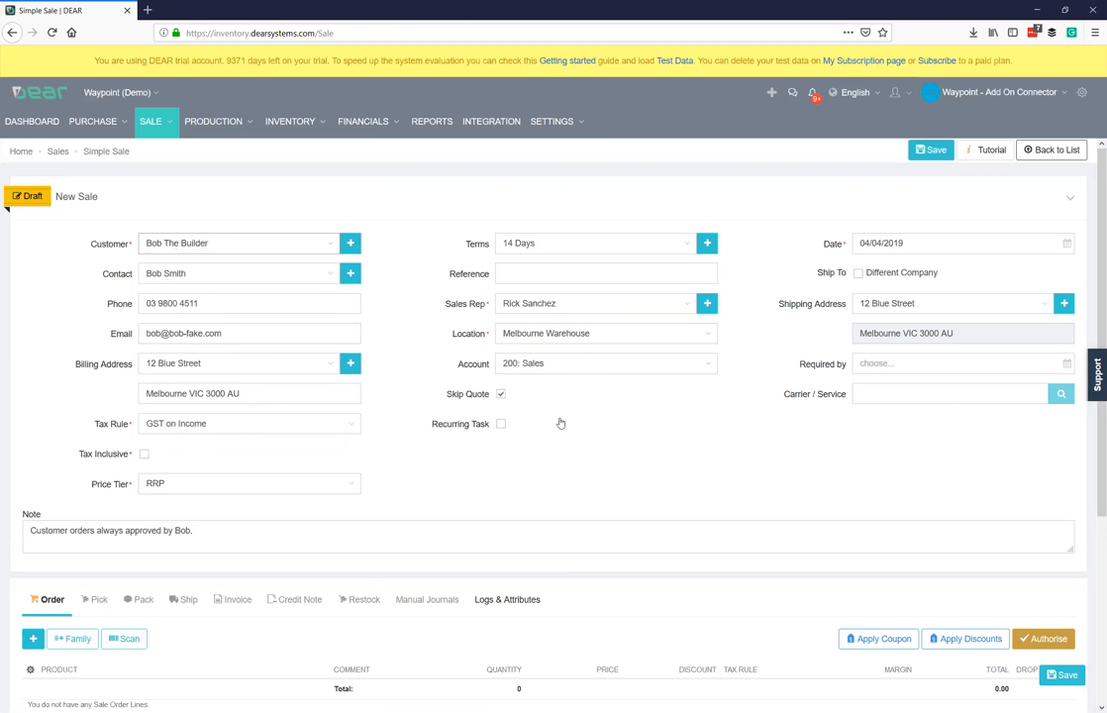
left_click(501, 392)
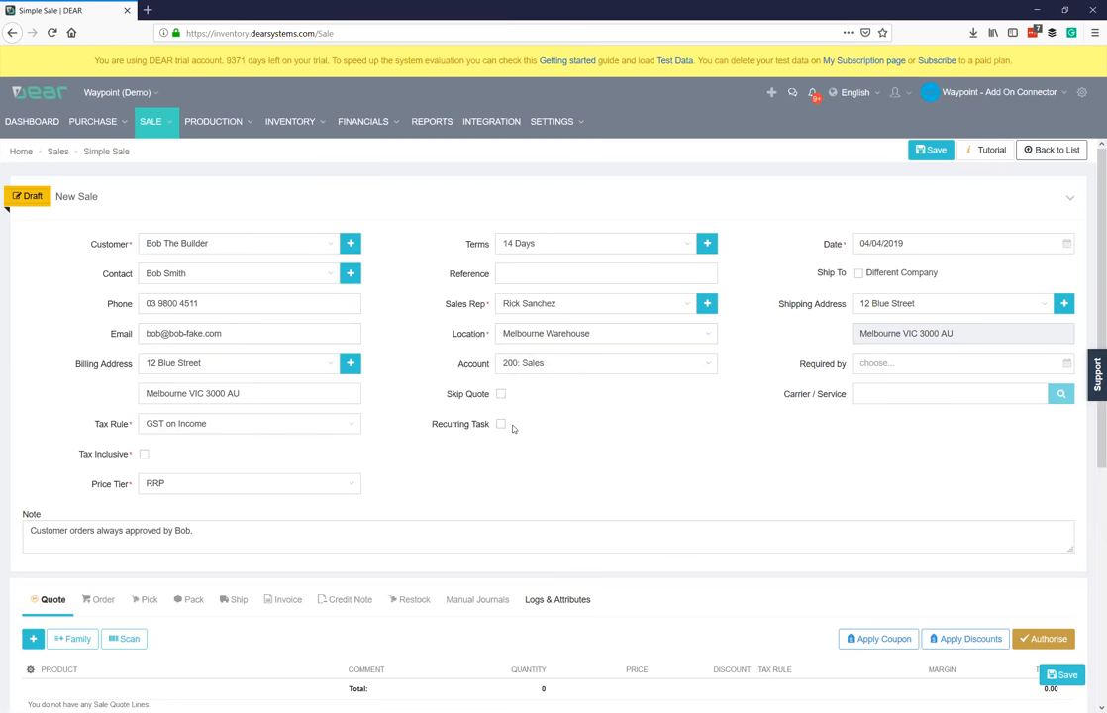
scroll("down", 3)
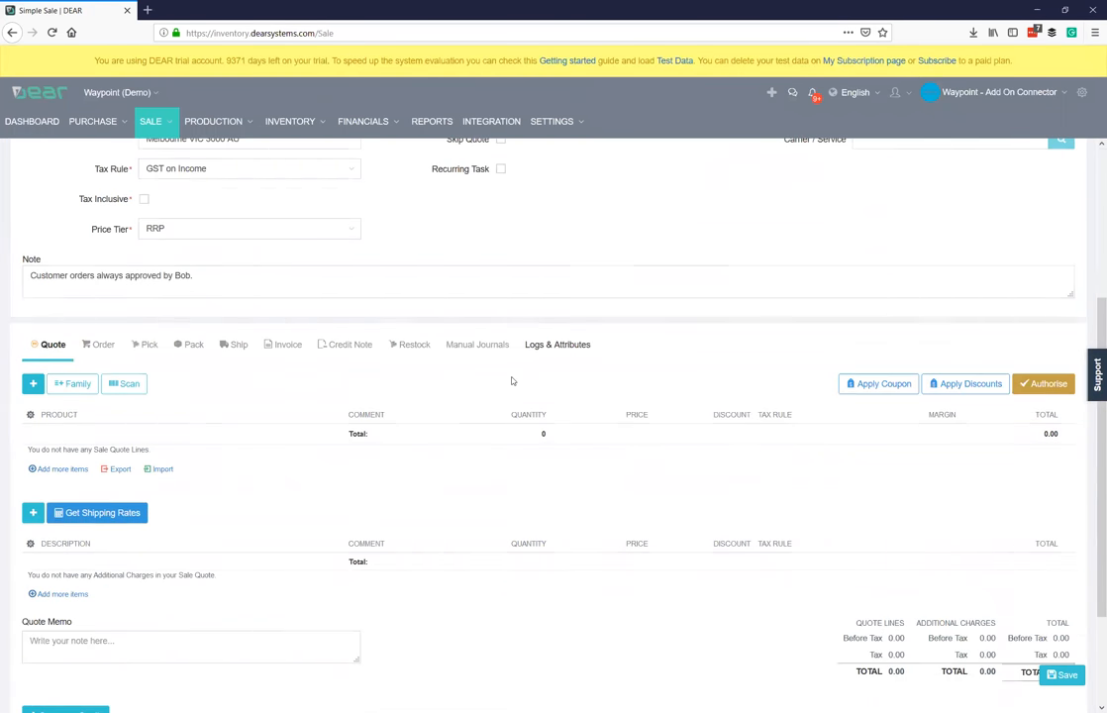
scroll("down", 3)
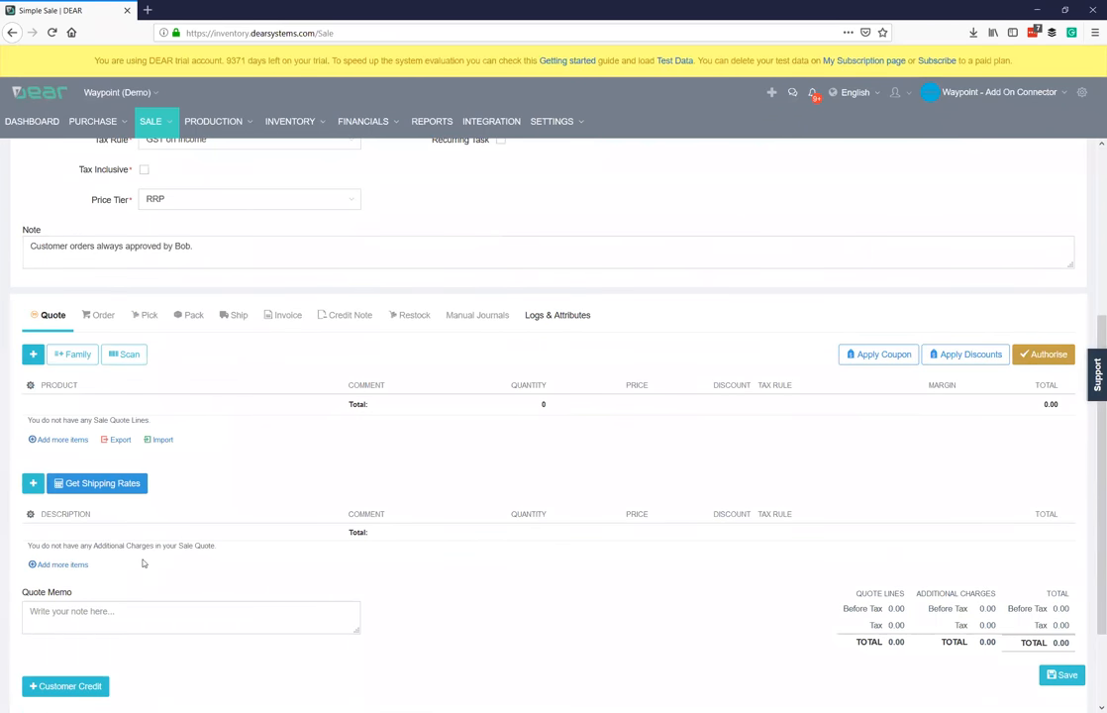
left_click(32, 353)
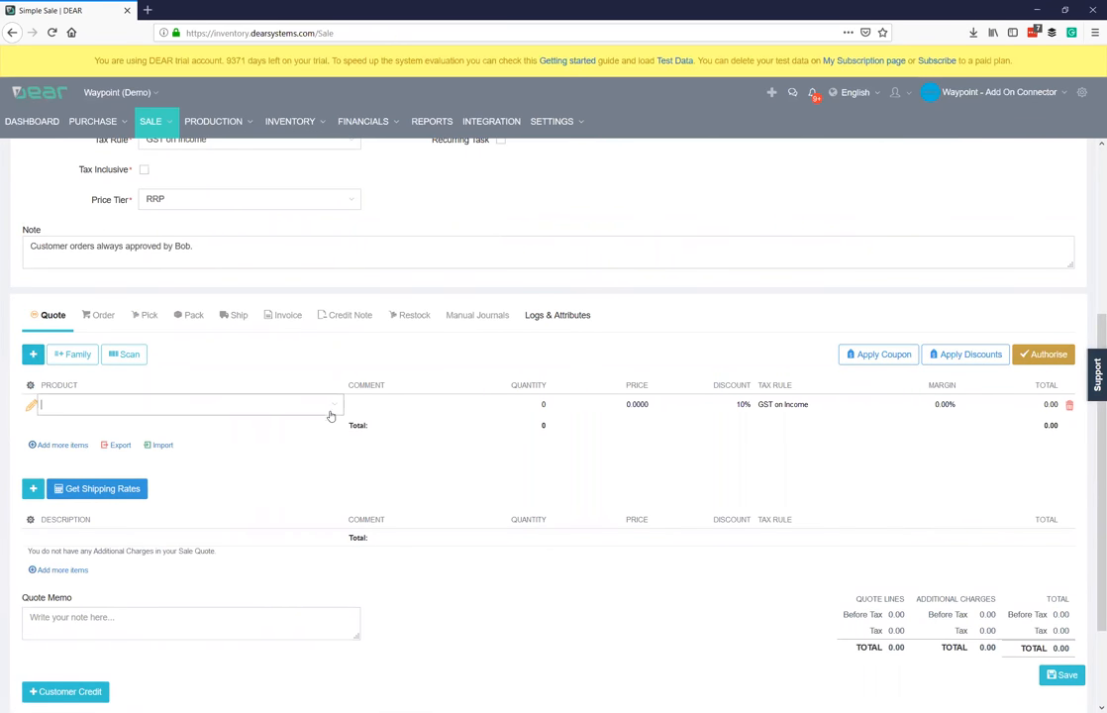
Add a Golden Ale - 6 Pack line with quantity 25, totalling 470.25 AUD.
left_click(188, 404)
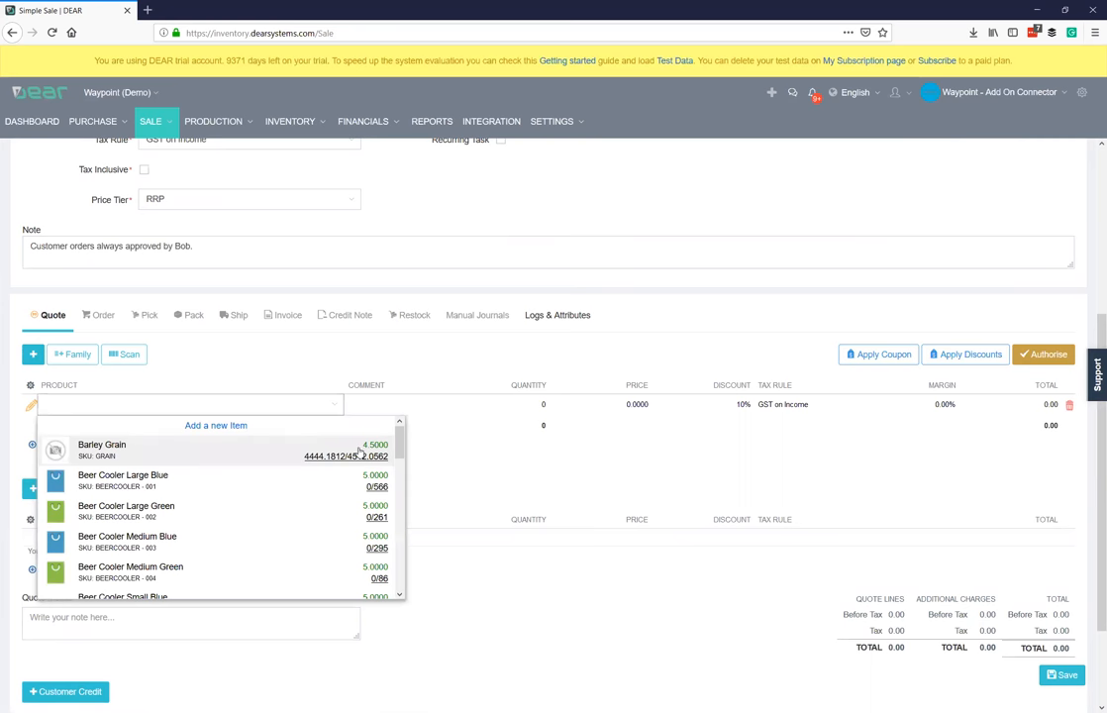
scroll("down", 3)
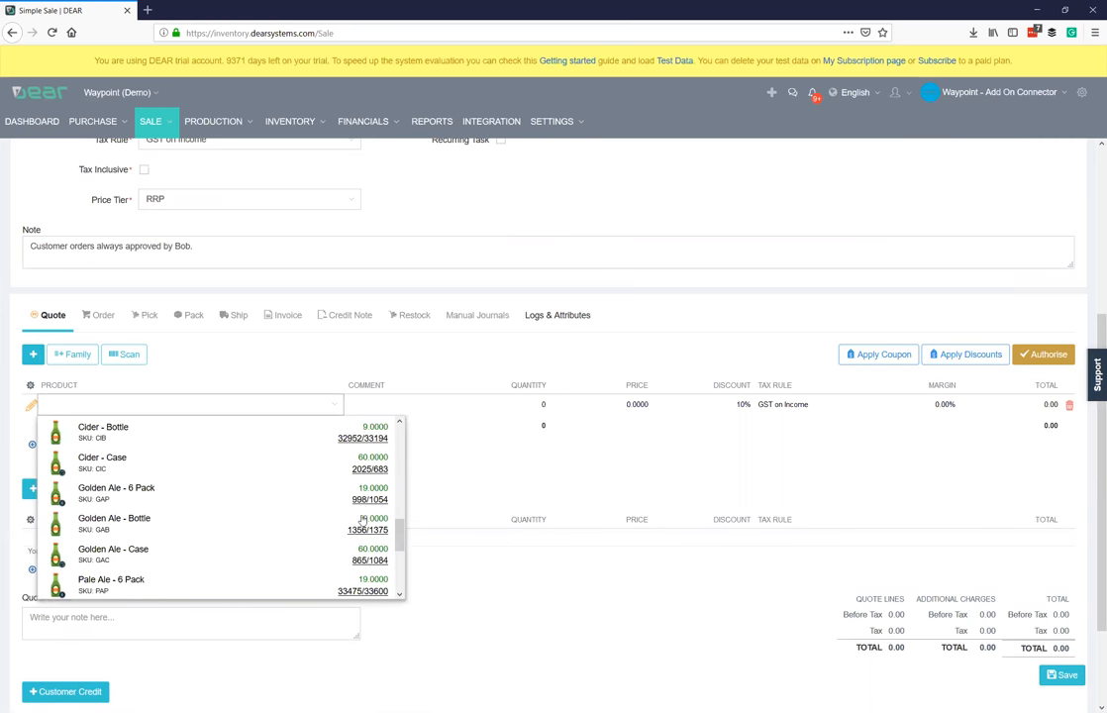
left_click(115, 492)
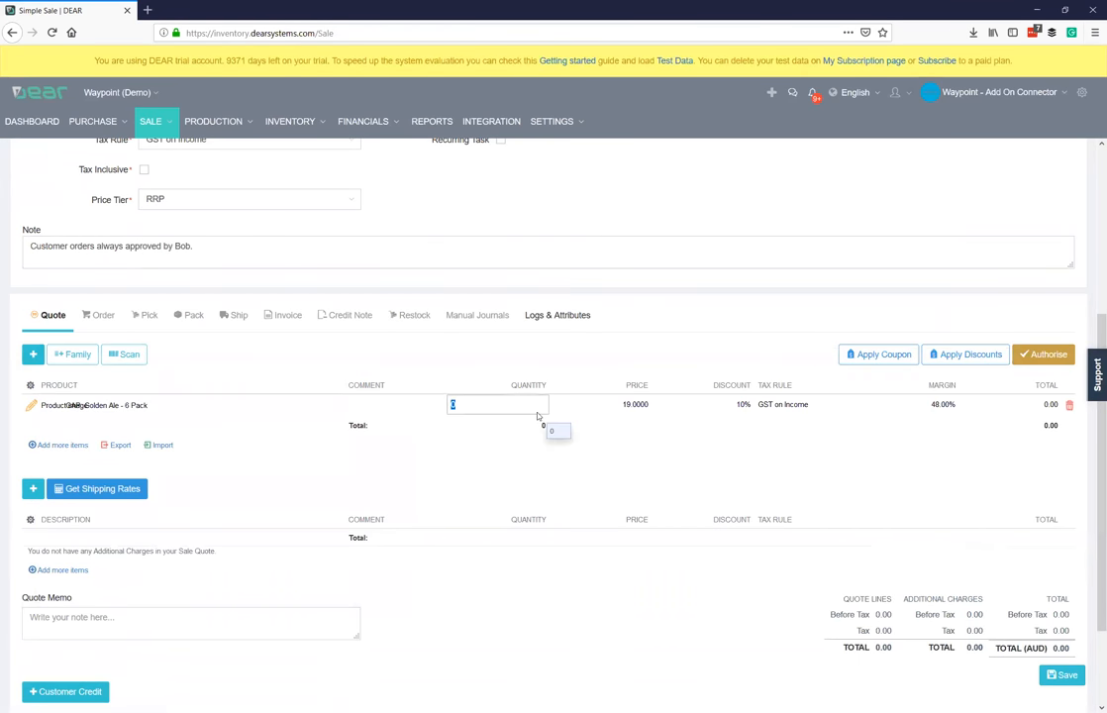
type("25")
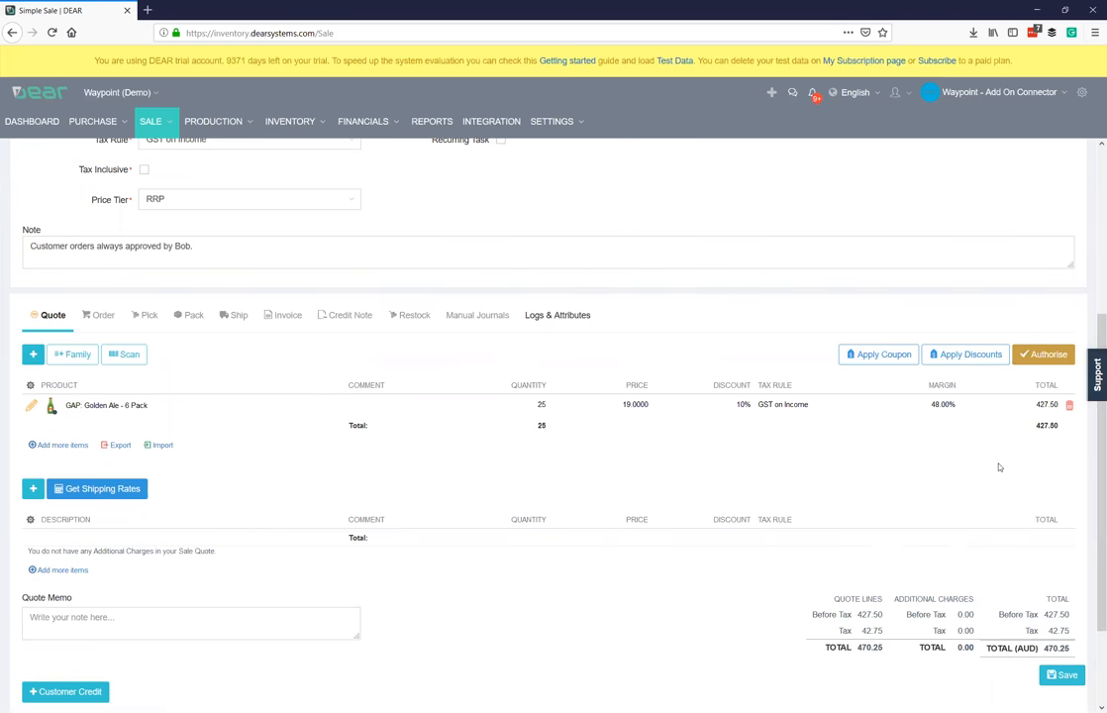
scroll("down", 3)
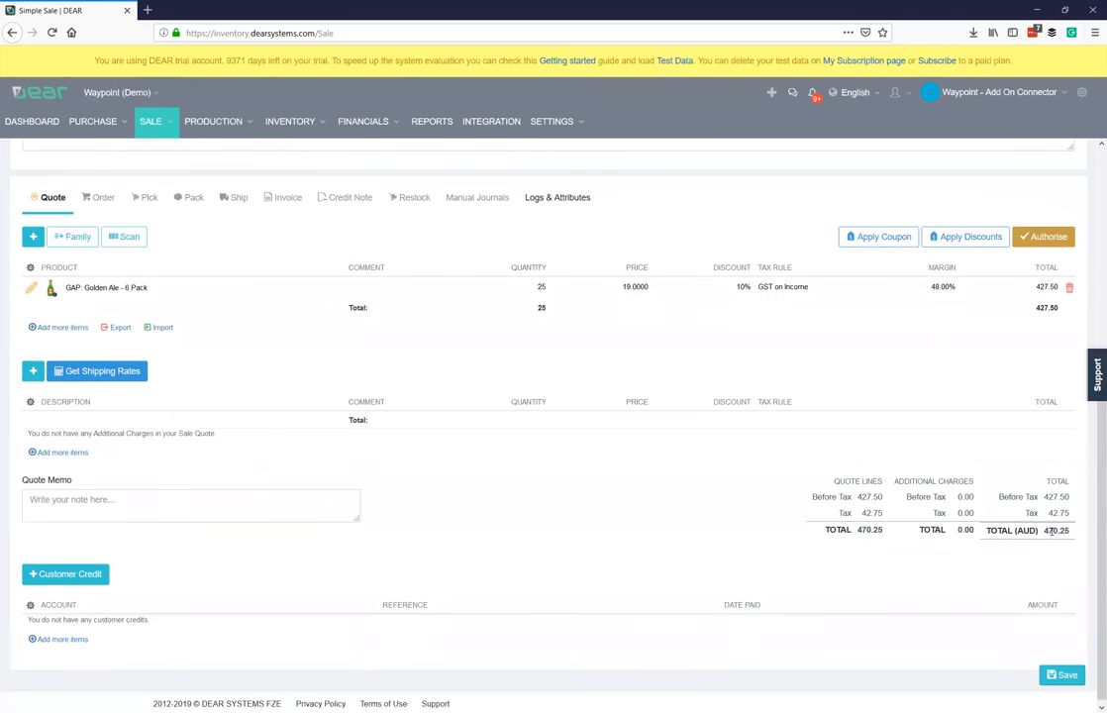
mouse_move(644, 361)
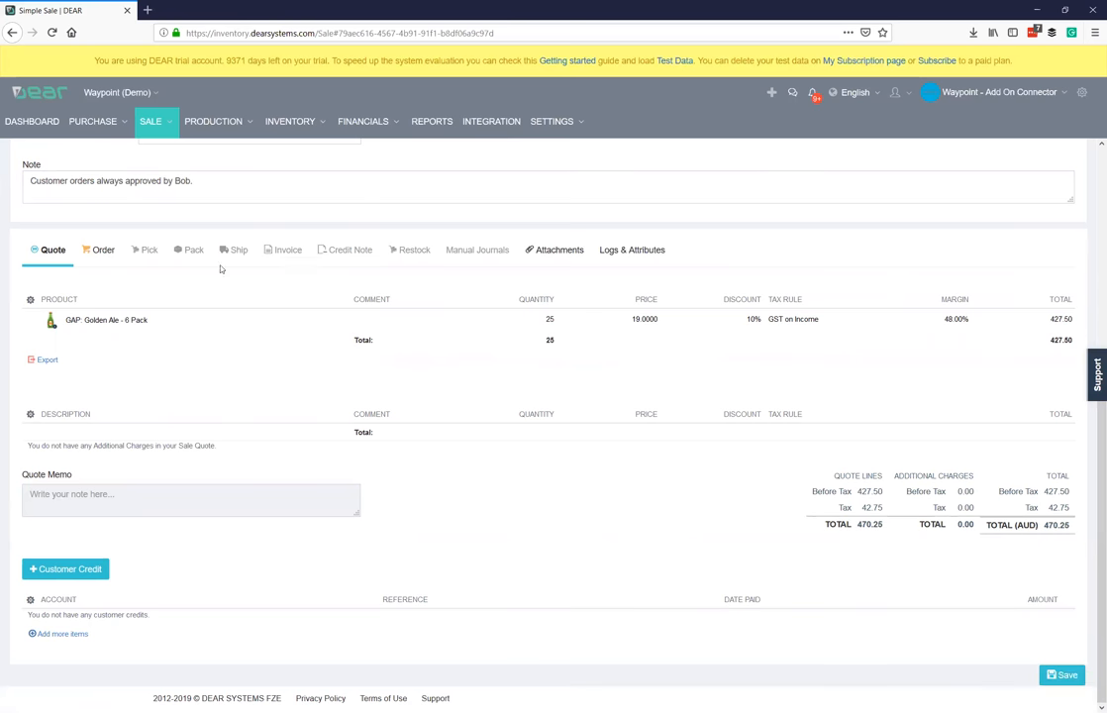
mouse_move(84, 587)
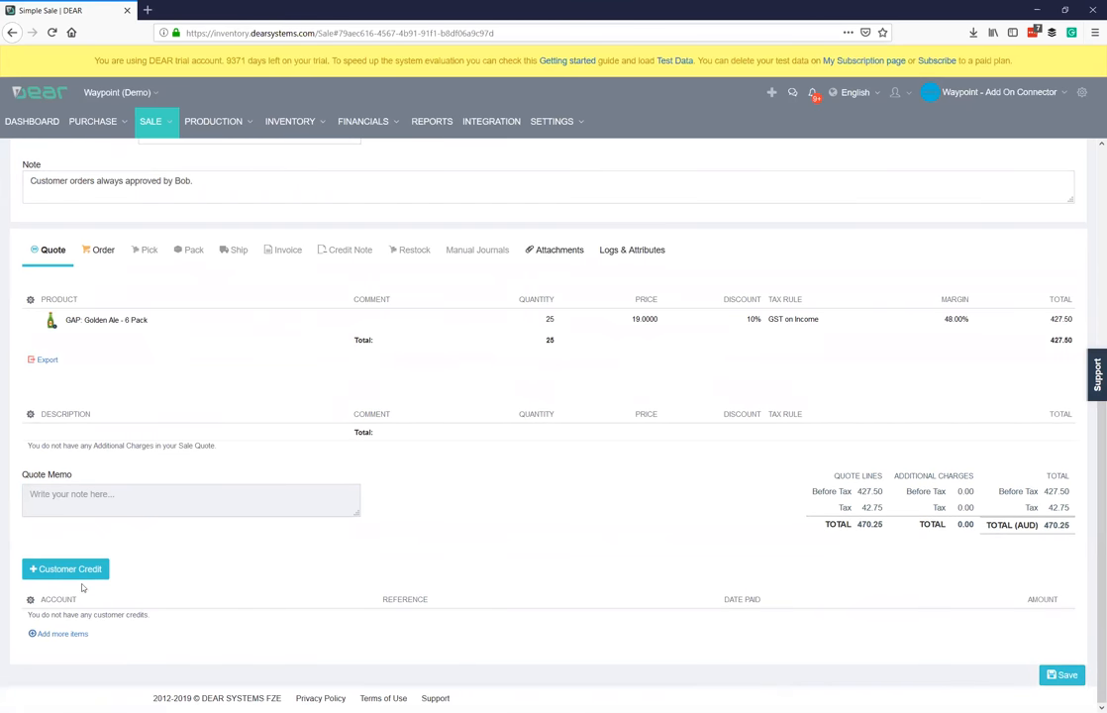
mouse_move(610, 653)
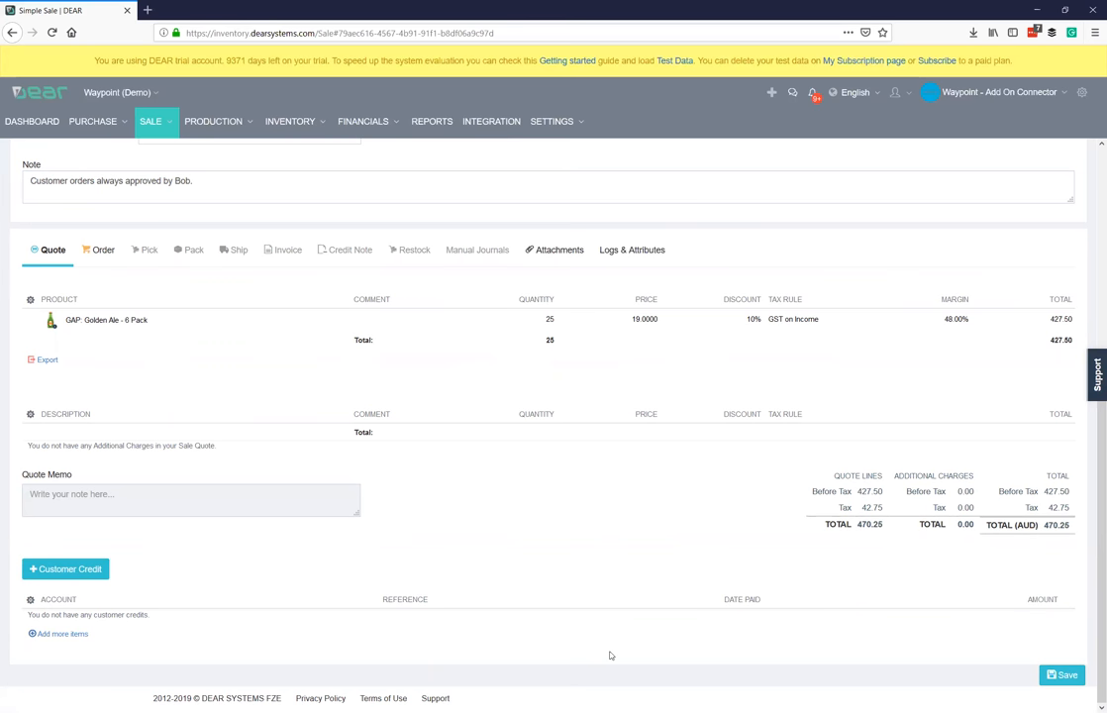
Start a customer credit deposit below the quote totals.
left_click(65, 568)
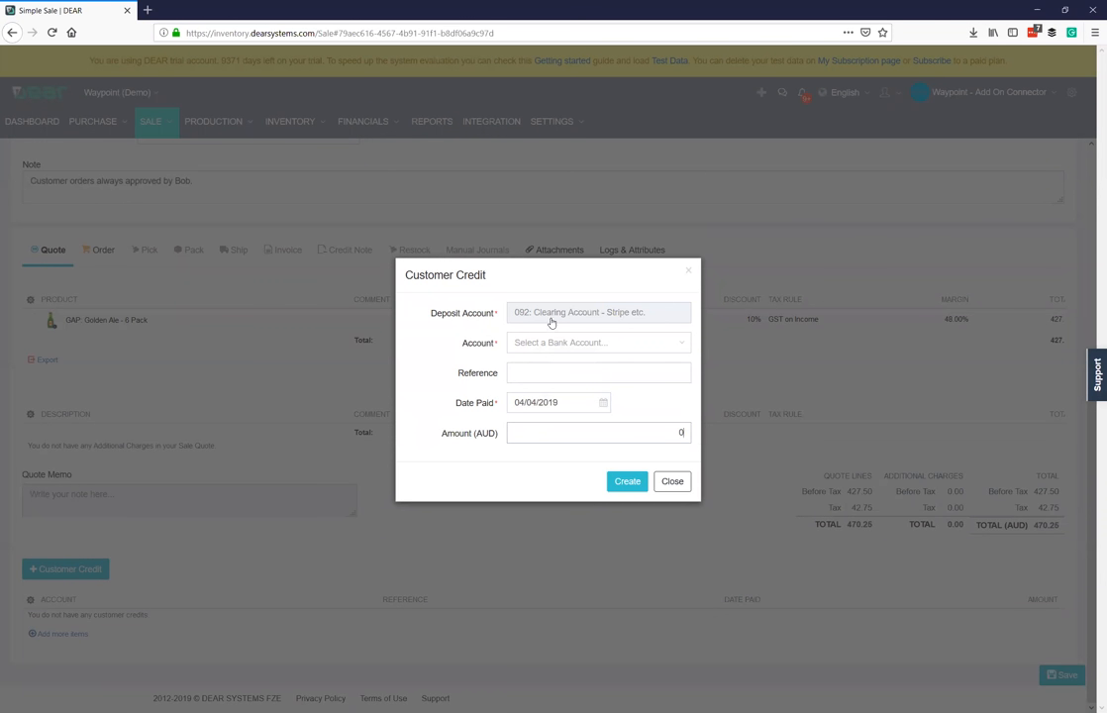
mouse_move(556, 321)
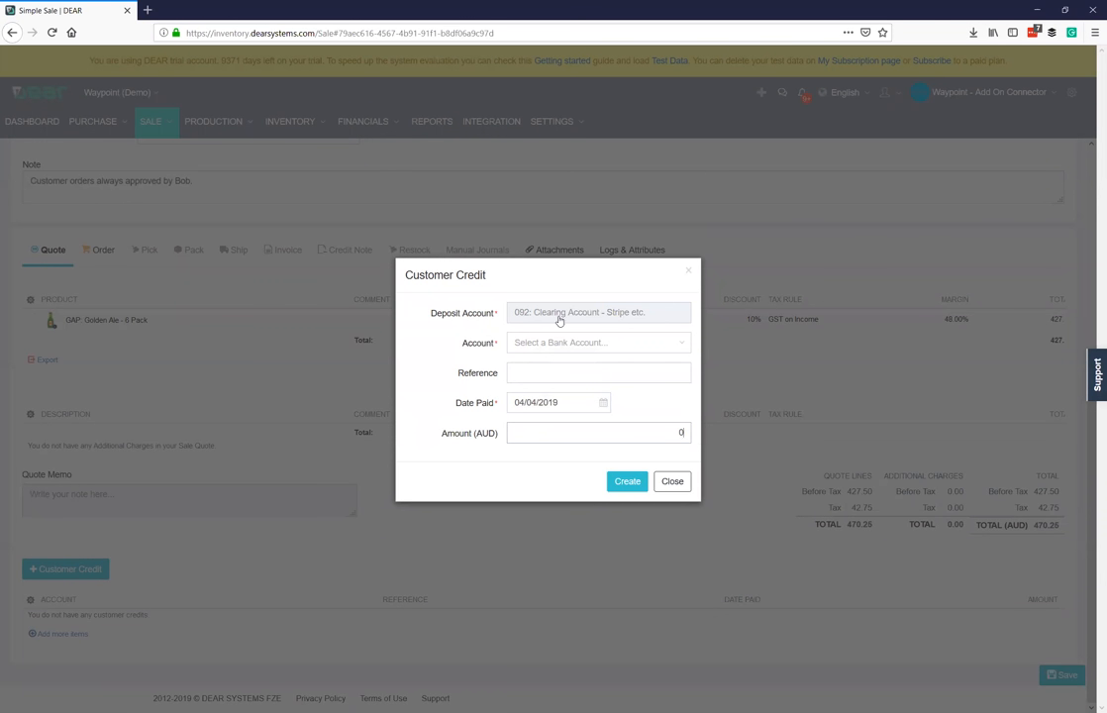
Create a 100 AUD credit into 090: Business Bank Account with reference ABC123.
left_click(598, 340)
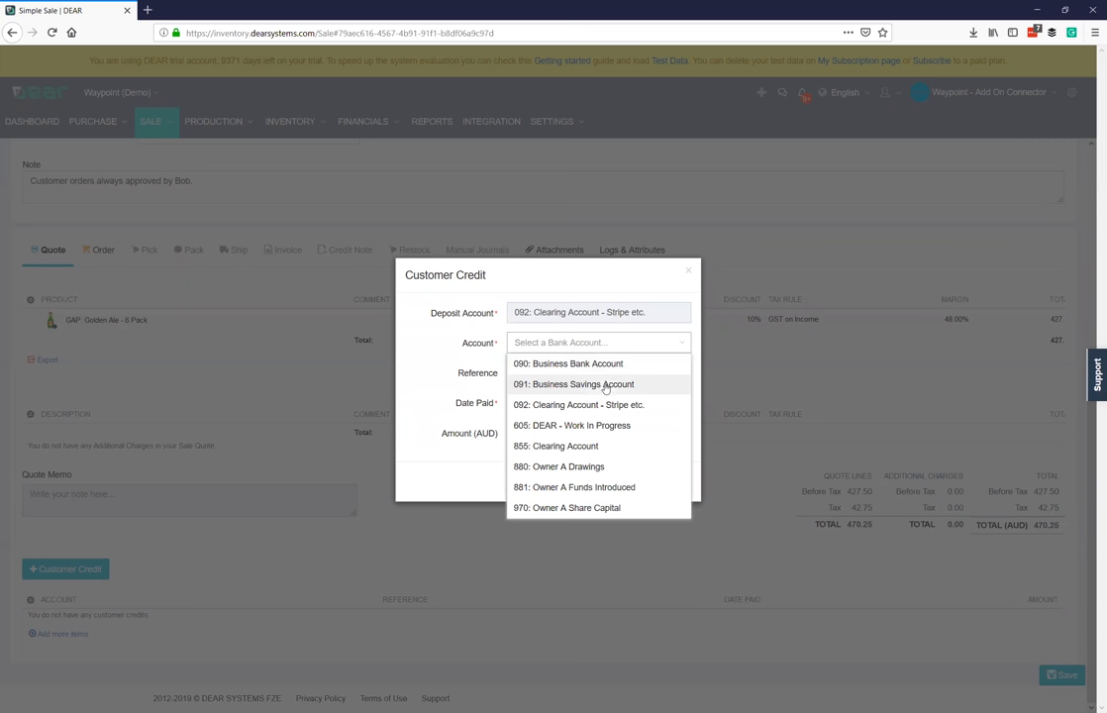
left_click(567, 365)
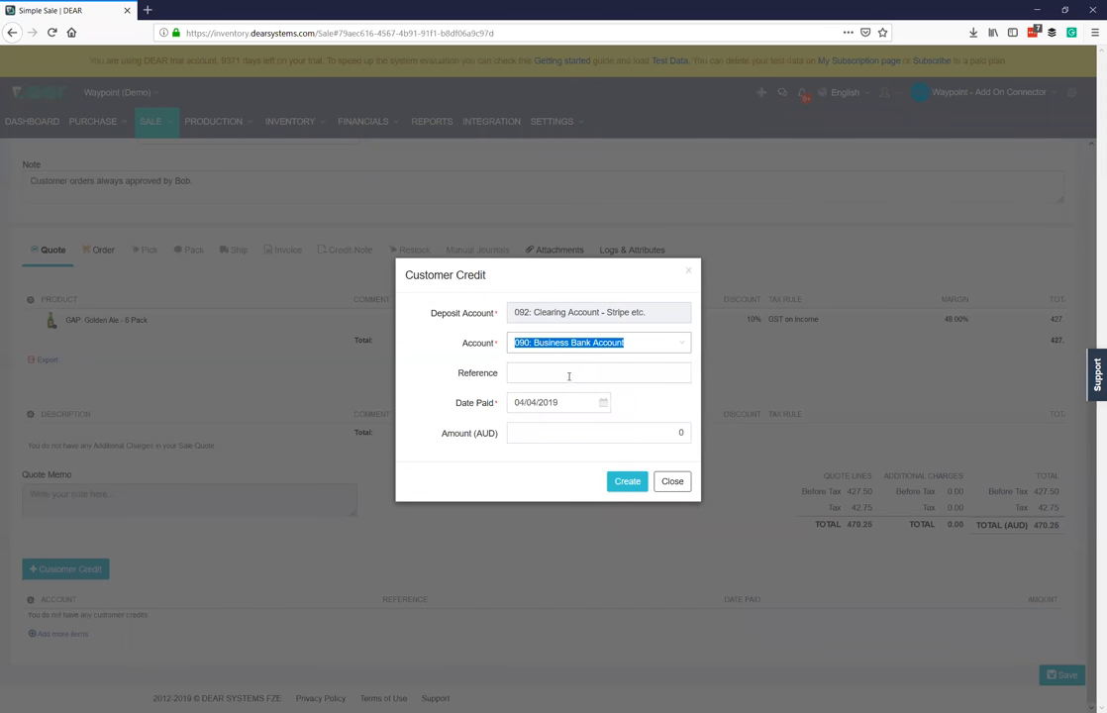
left_click(567, 373)
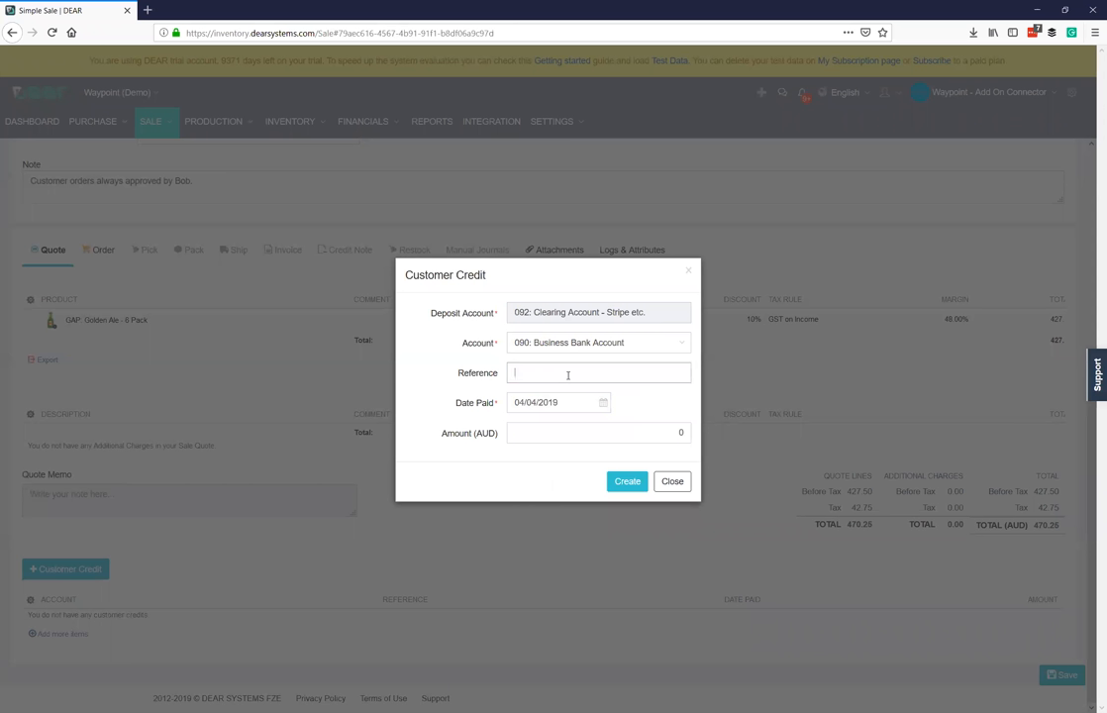
type("ABC123")
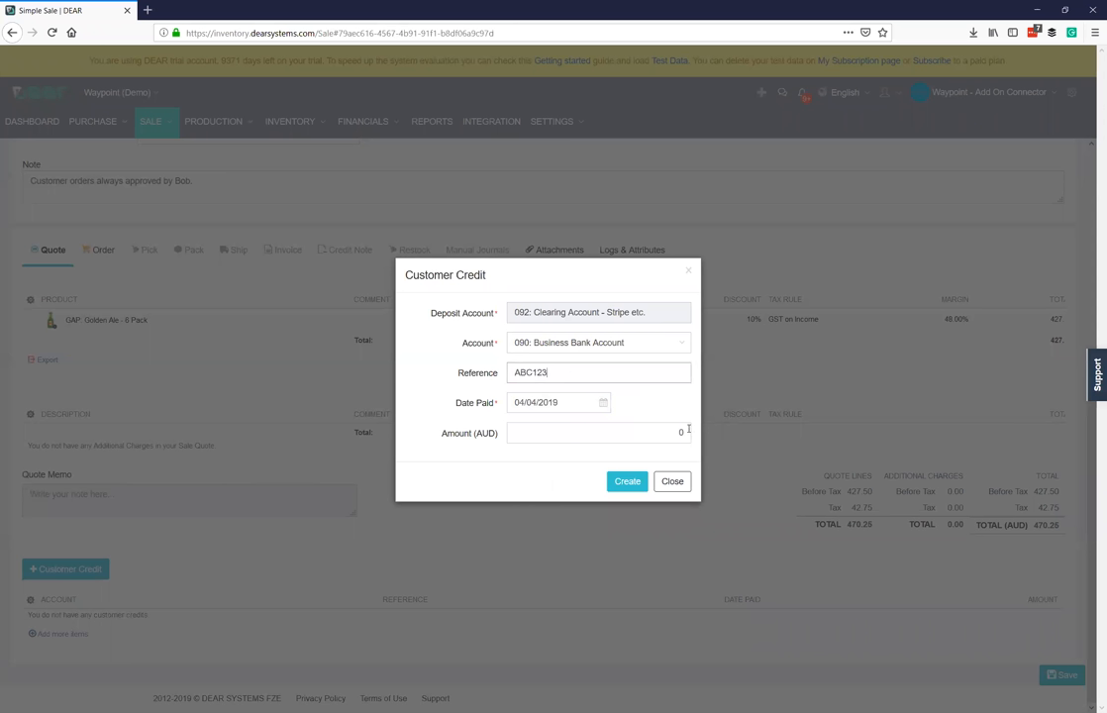
left_click(594, 432)
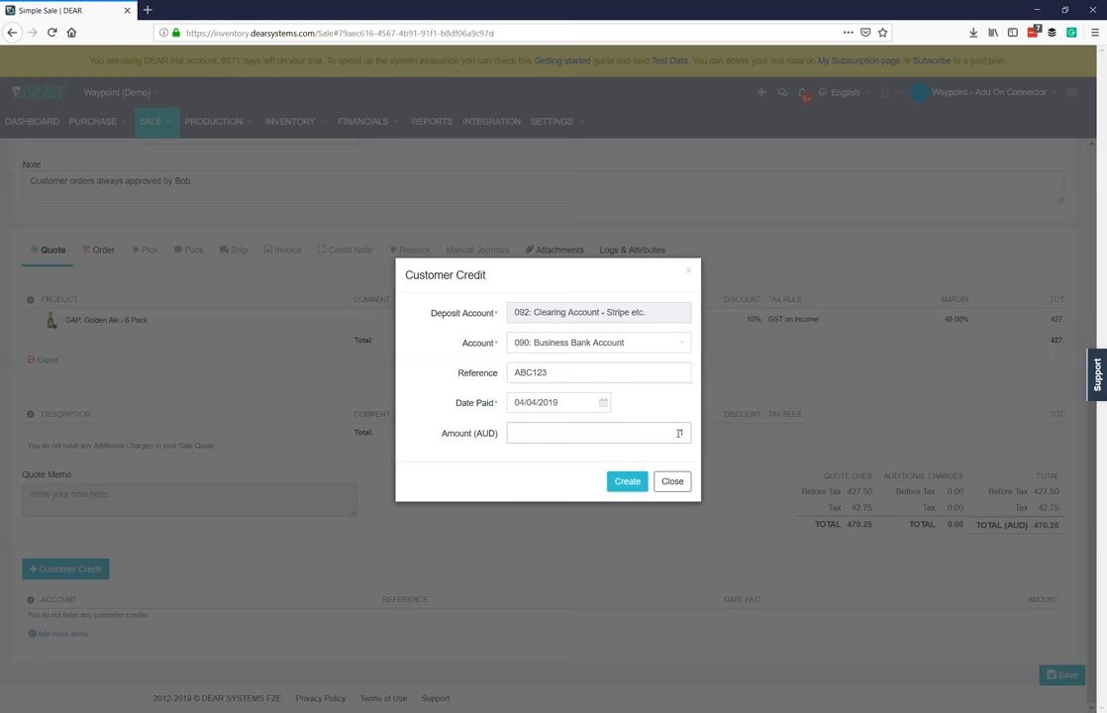
type("100")
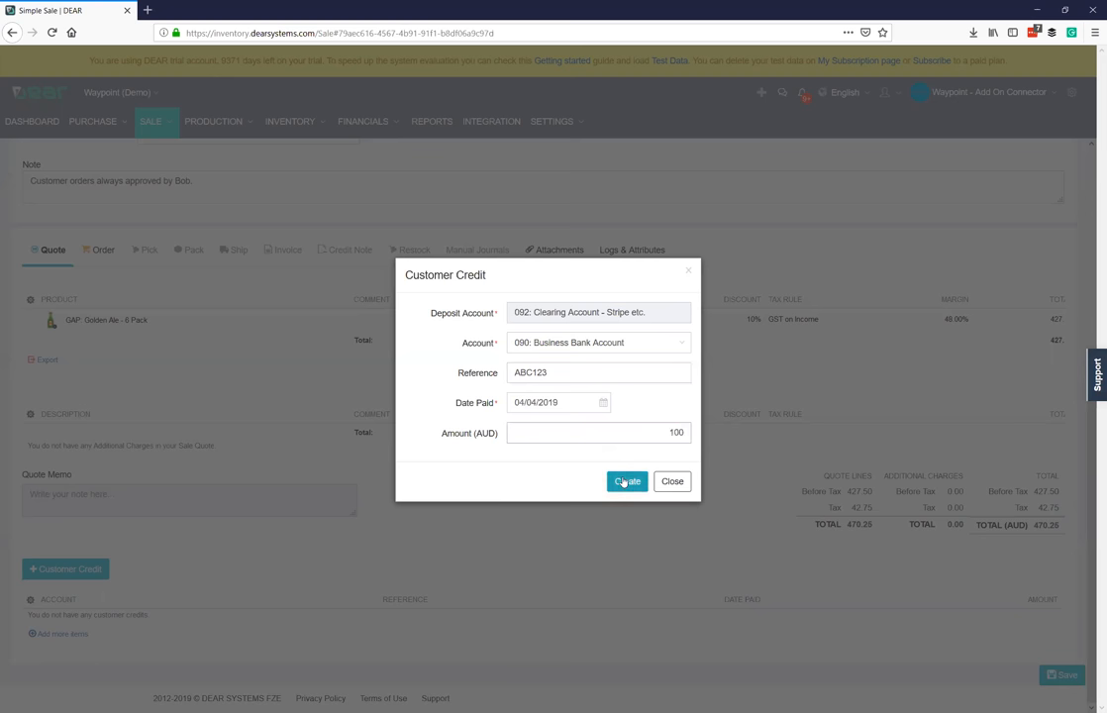
left_click(626, 482)
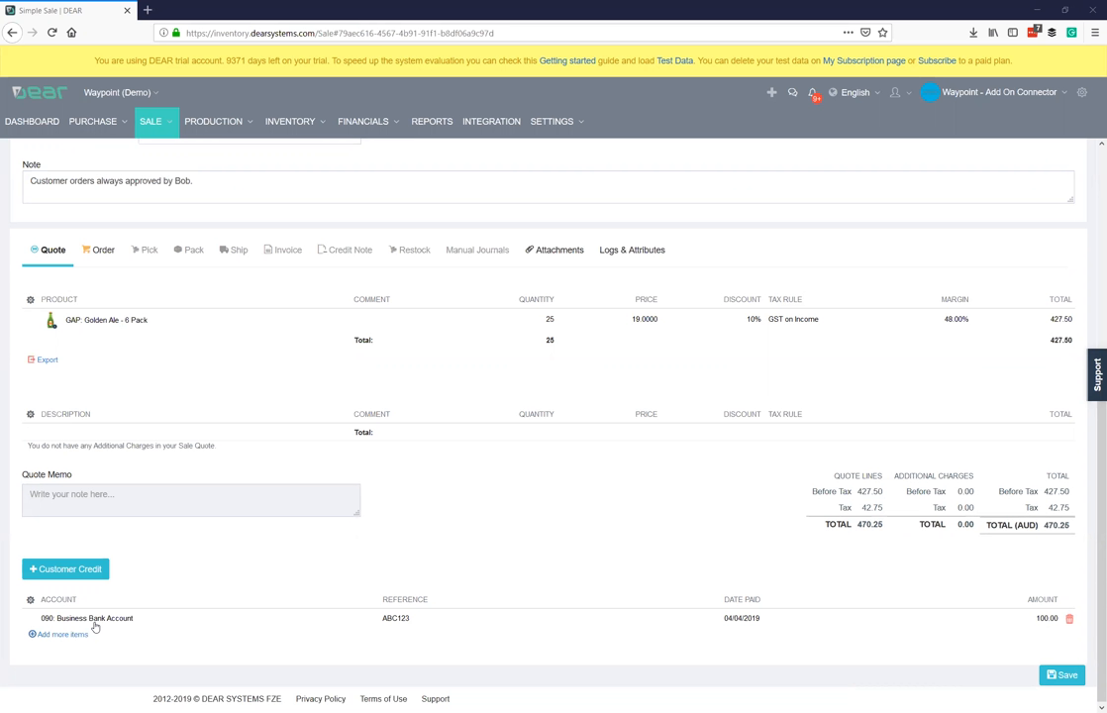
mouse_move(99, 616)
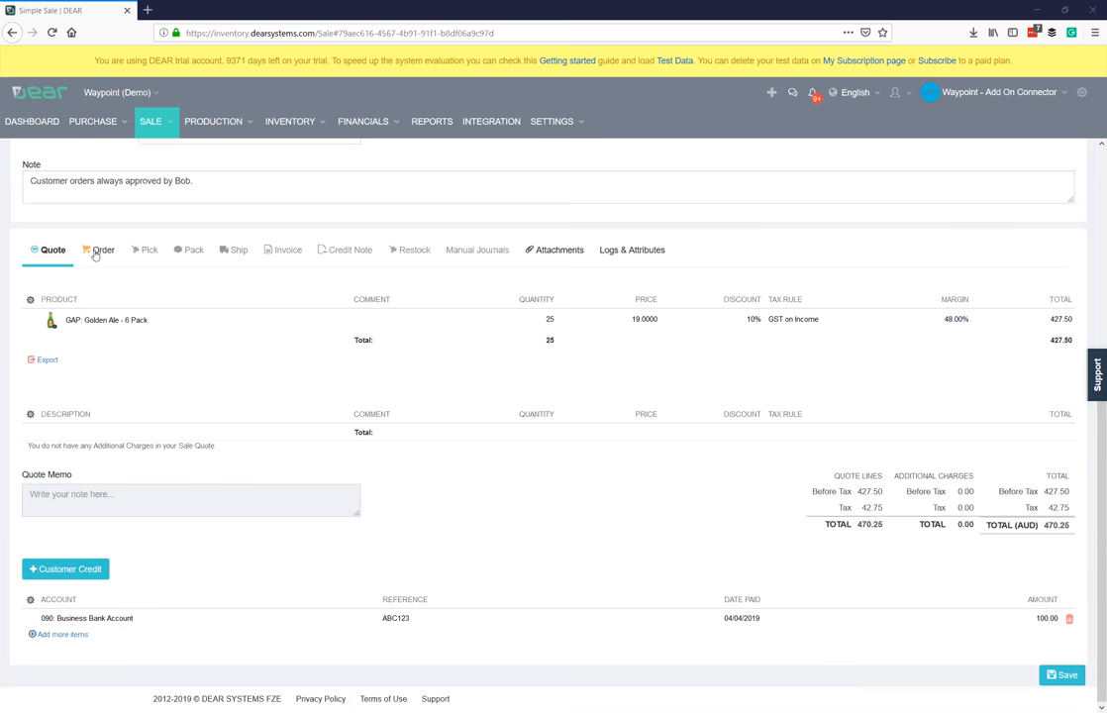
Switch the sale to its Order stage listing the 25 Golden Ale 6 Packs.
left_click(103, 250)
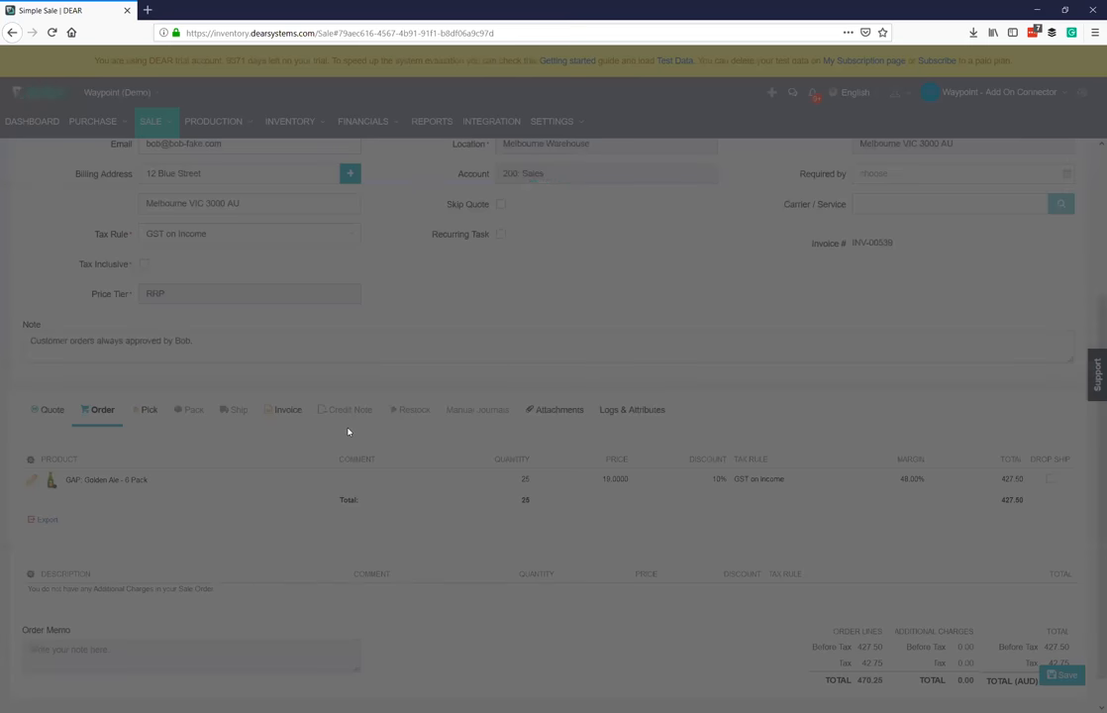
Switch the sale to its Invoice stage at 470.25 AUD.
left_click(1062, 673)
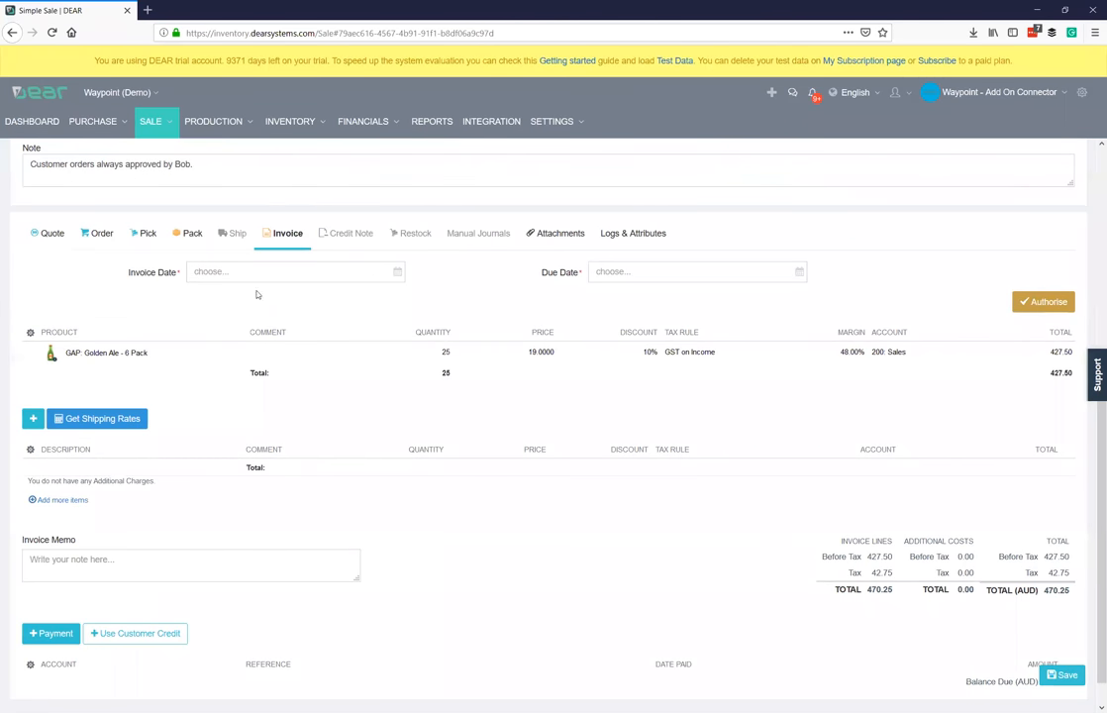
mouse_move(315, 285)
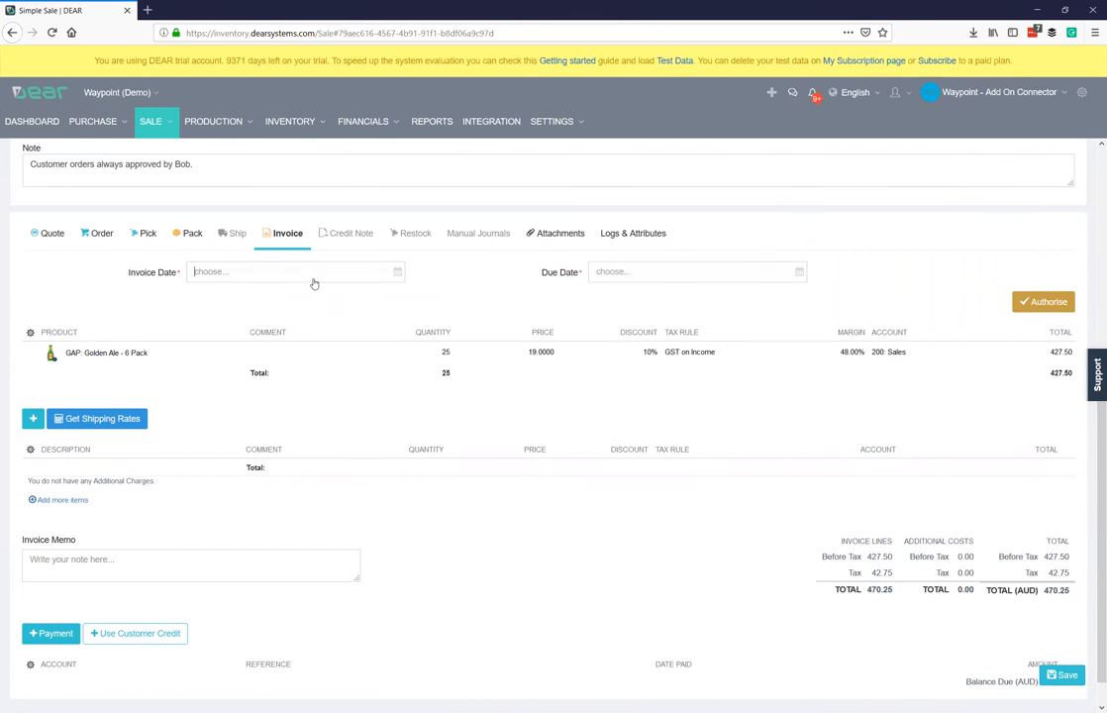
Set the invoice date and authorise the invoice for the 25 Golden Ale 6 Packs.
left_click(295, 272)
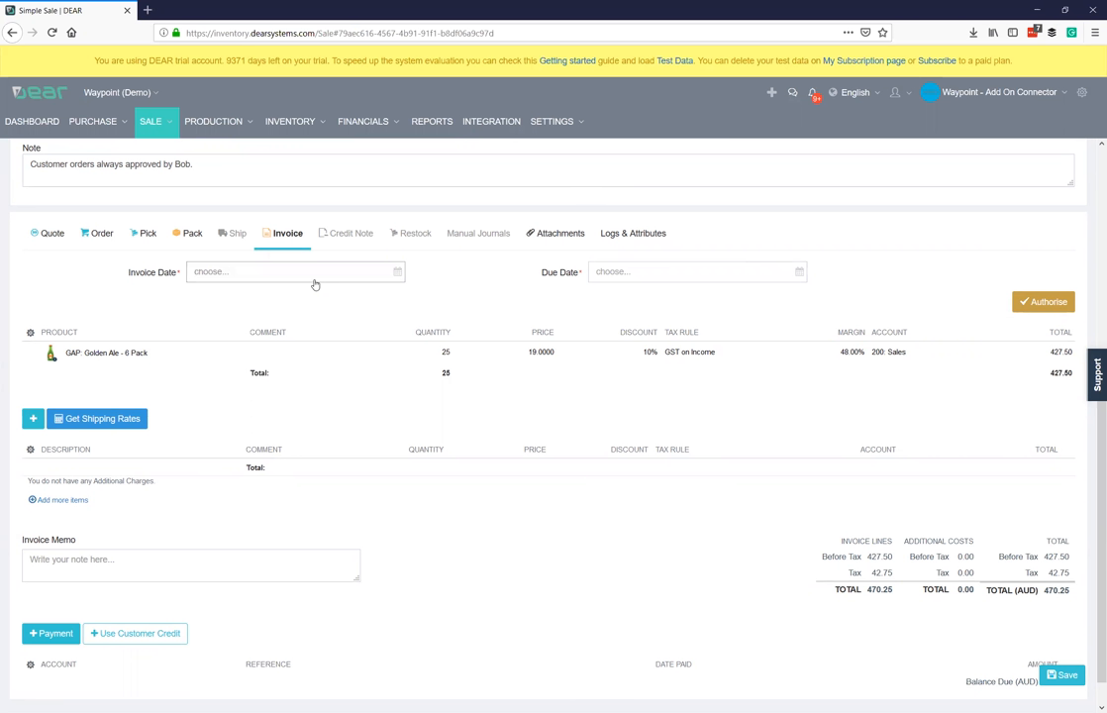
type("1234")
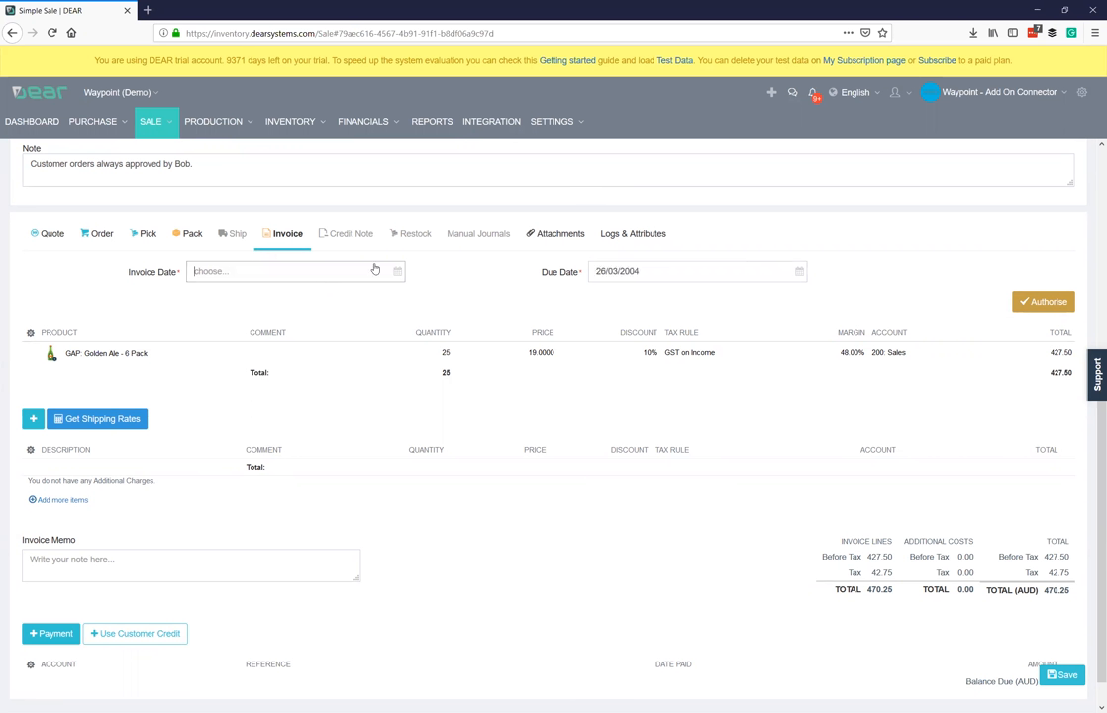
left_click(287, 271)
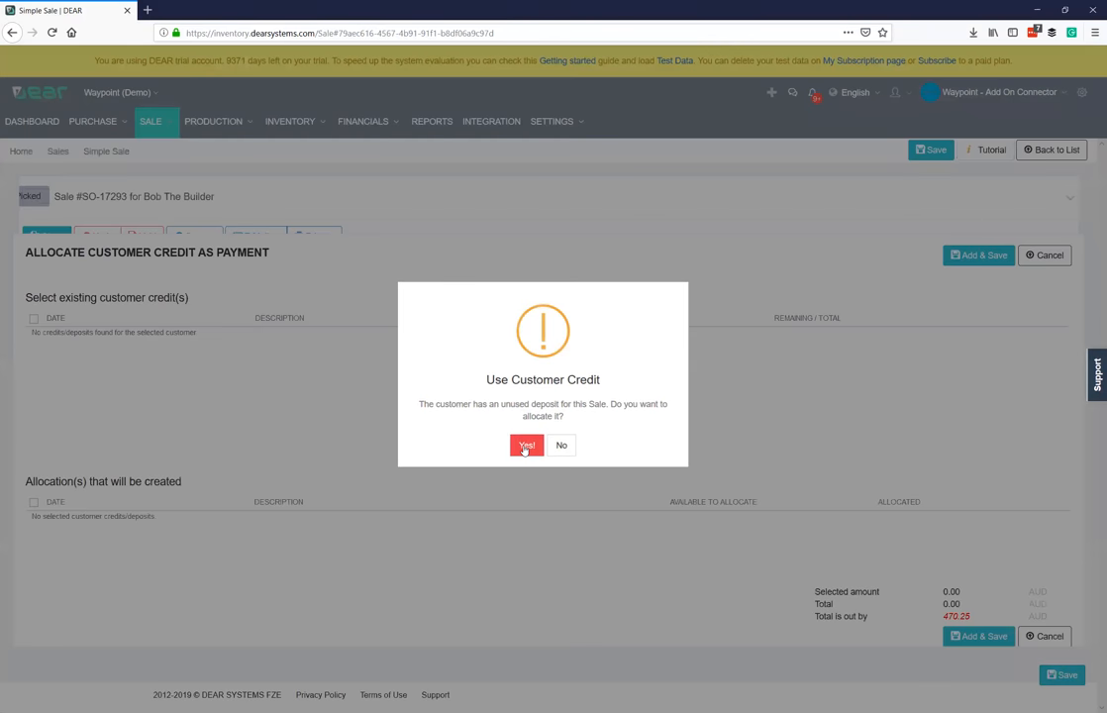
Accept the credit prompt and select the 100.00 AUD deposit for sale SO-17293.
left_click(527, 444)
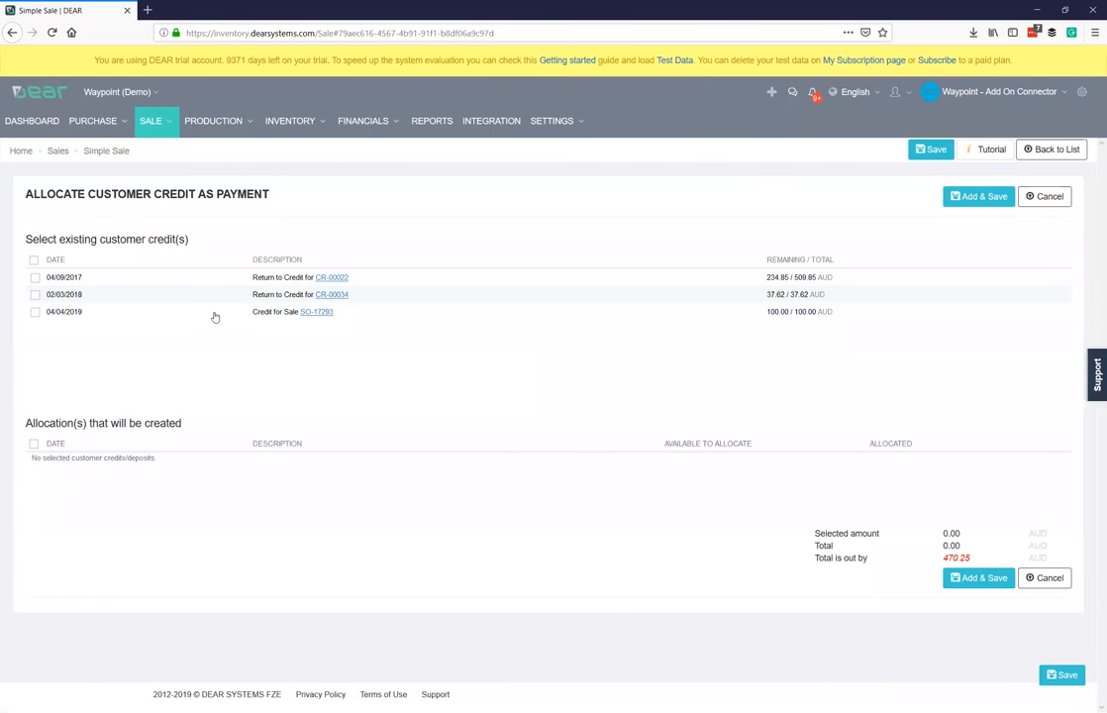
left_click(36, 313)
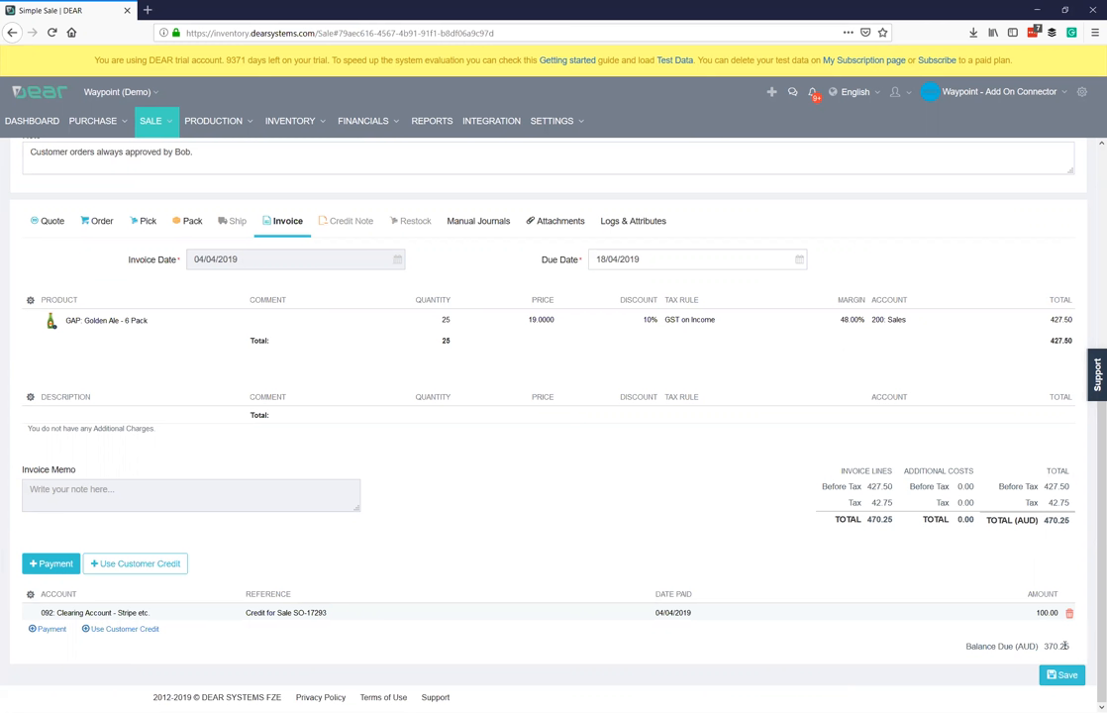
mouse_move(832, 562)
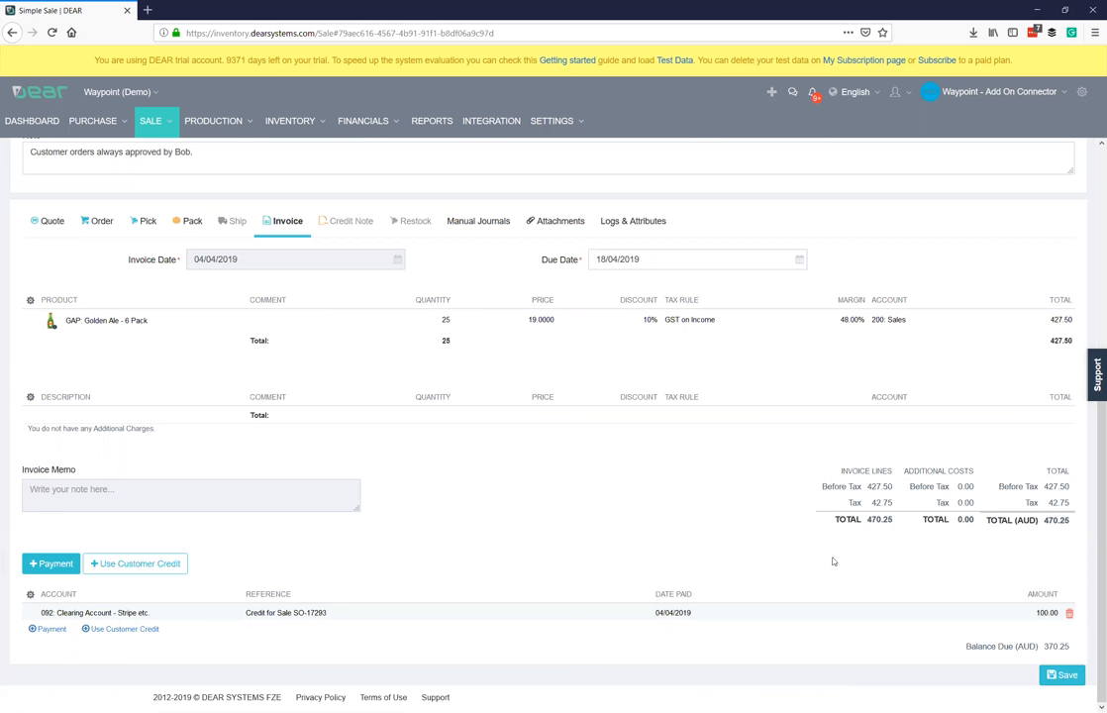